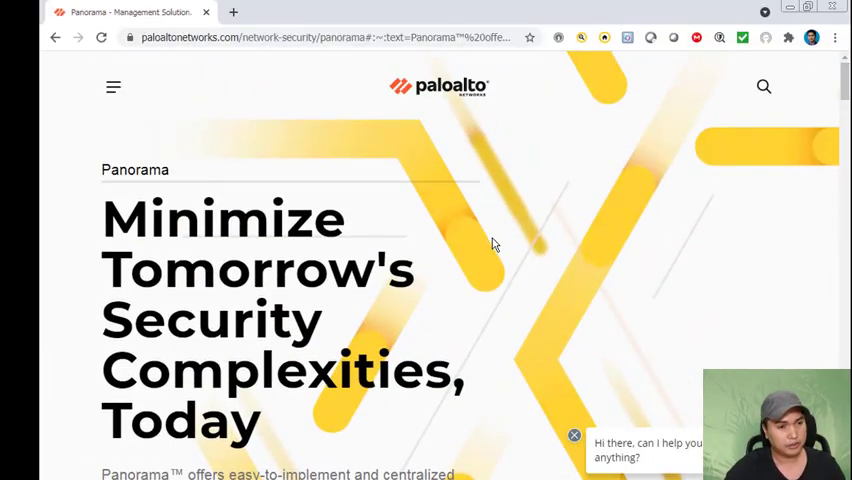
mouse_move(100, 172)
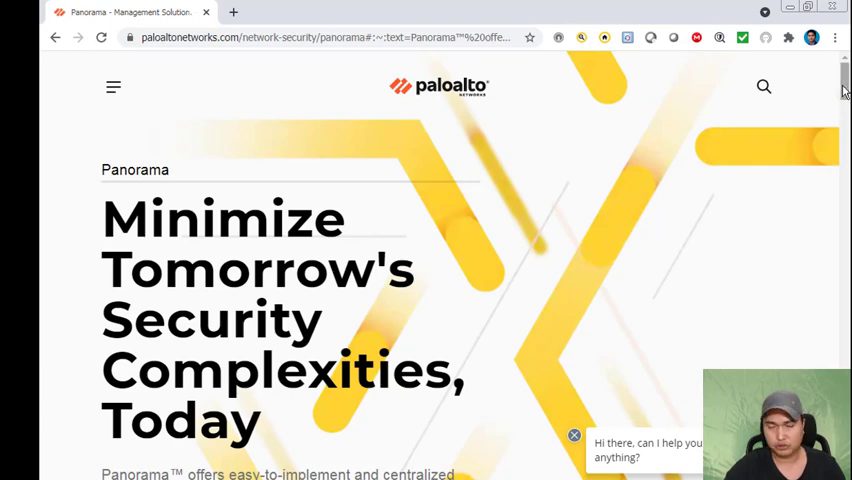
Step: Scroll through the page, highlighting the Network security insights heading
scroll("down", 3)
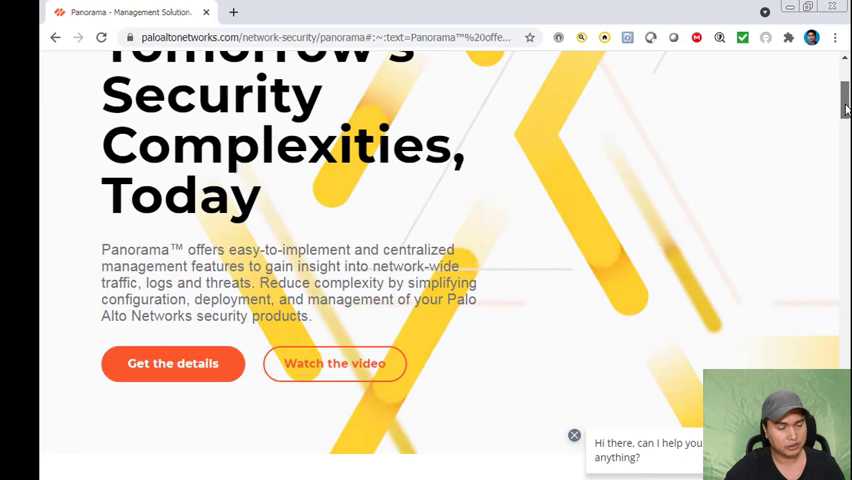
scroll("down", 3)
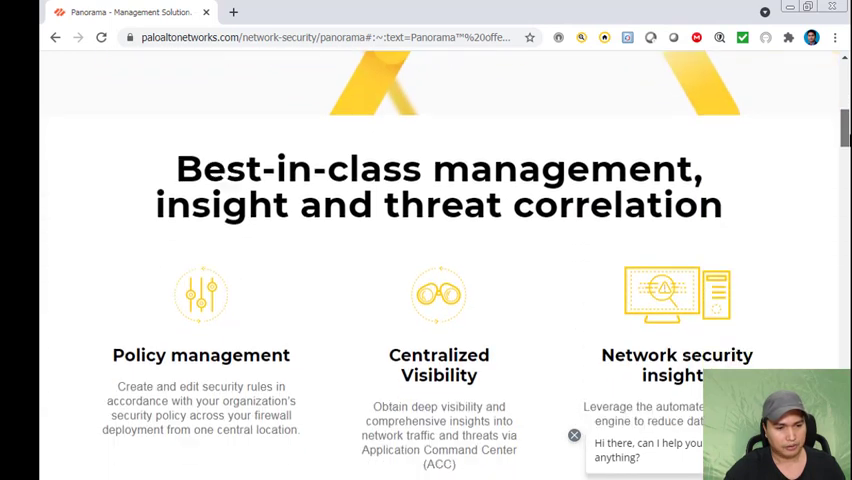
scroll("down", 3)
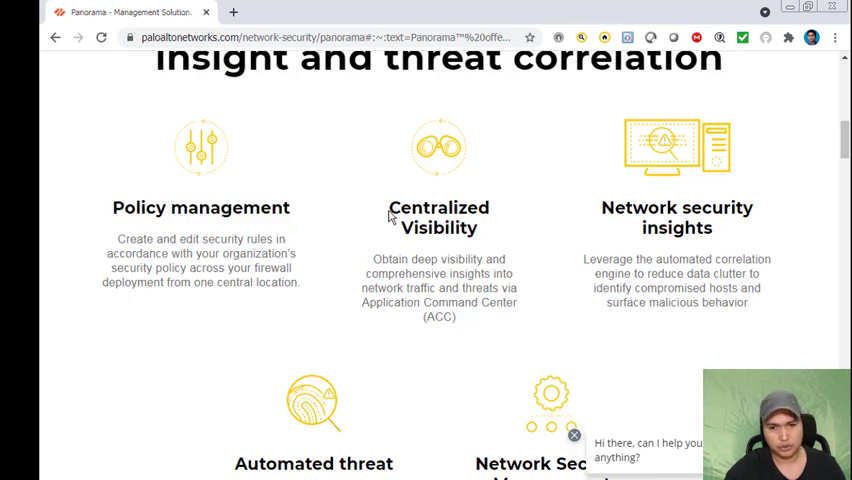
double_click(425, 208)
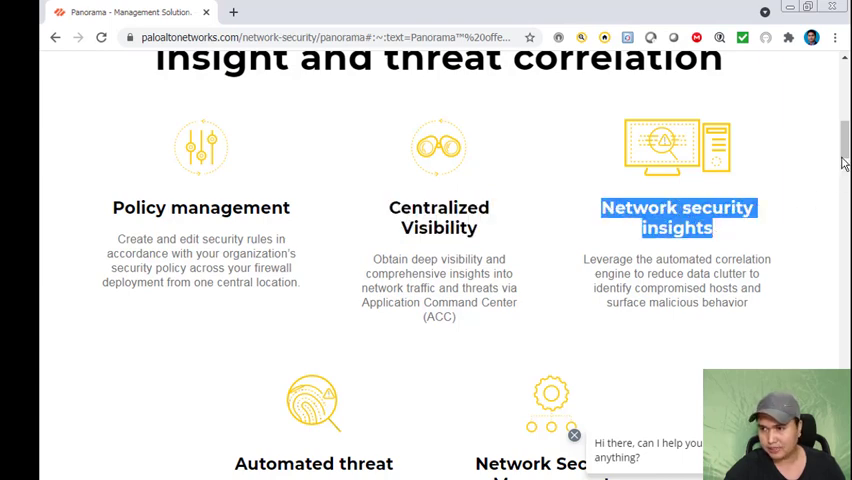
scroll("down", 3)
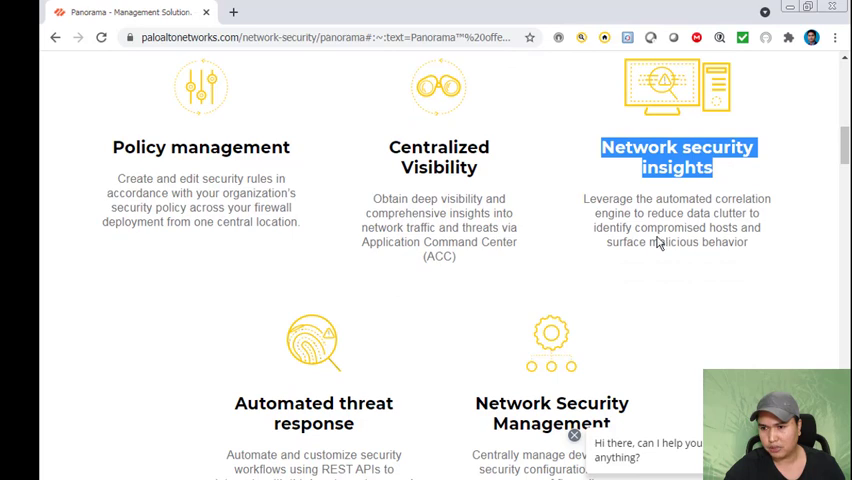
scroll("down", 3)
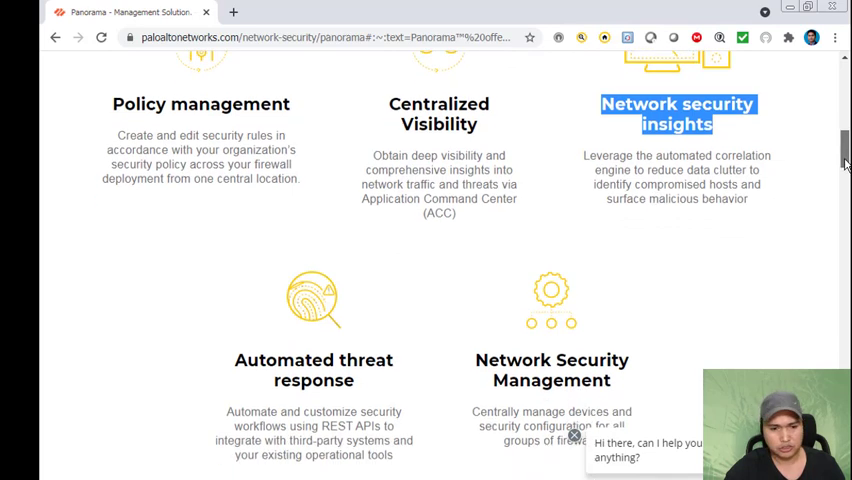
scroll("down", 3)
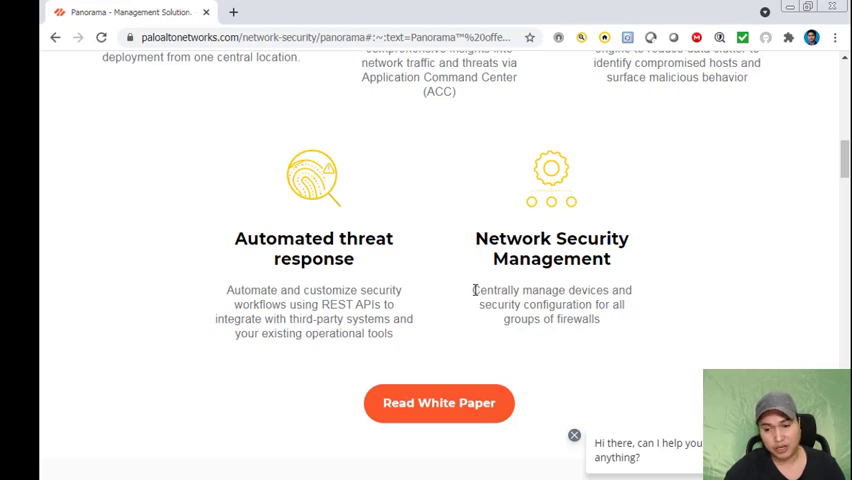
left_click_drag(474, 290, 602, 319)
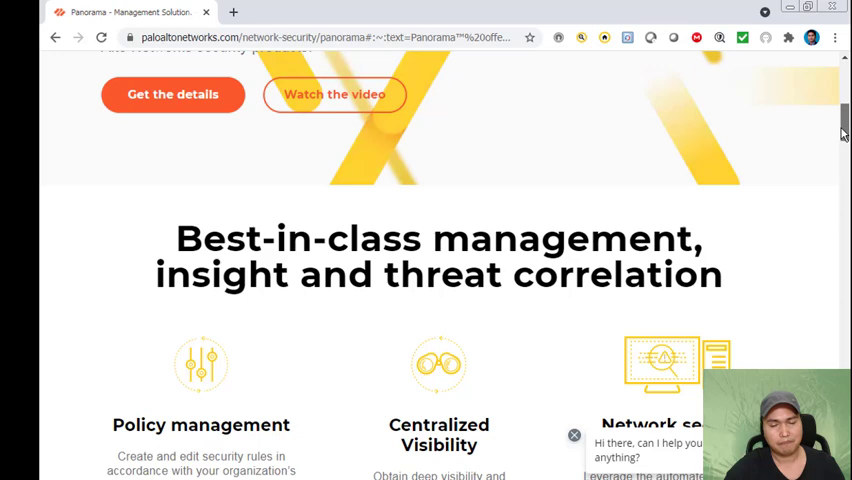
Step: Launch Deploy OVF Template from host1.apabustan.com's actions menu
scroll("up", 3)
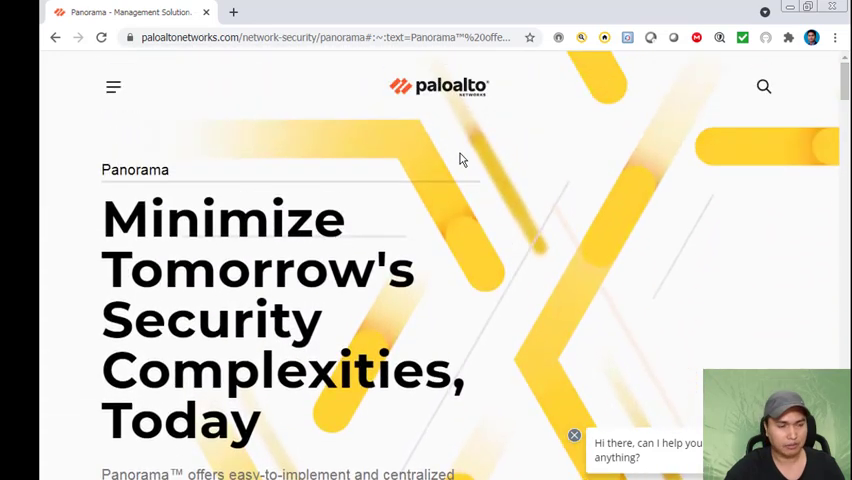
mouse_move(748, 52)
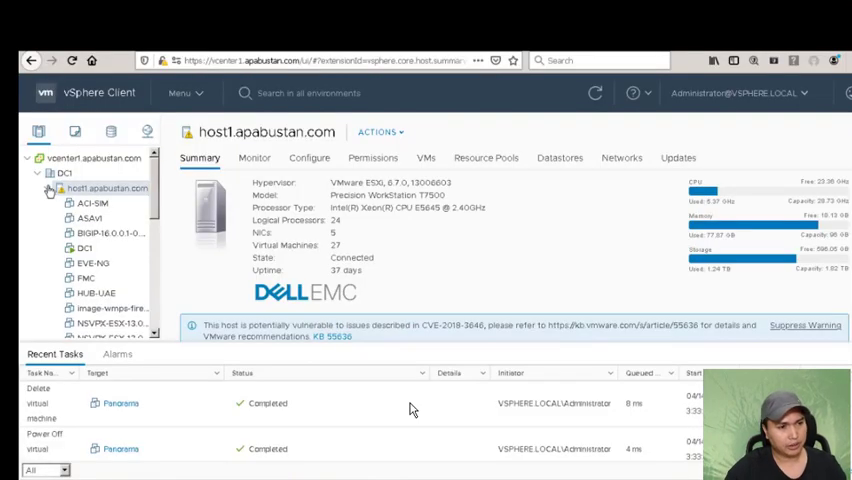
right_click(107, 188)
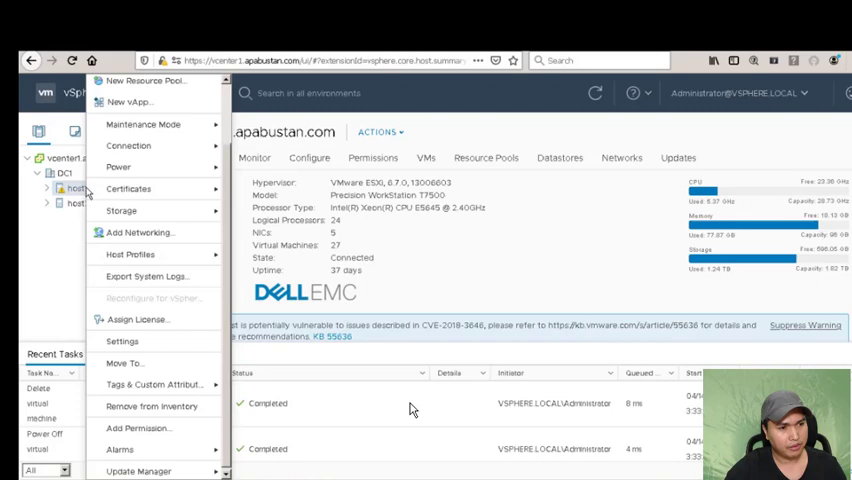
mouse_move(128, 102)
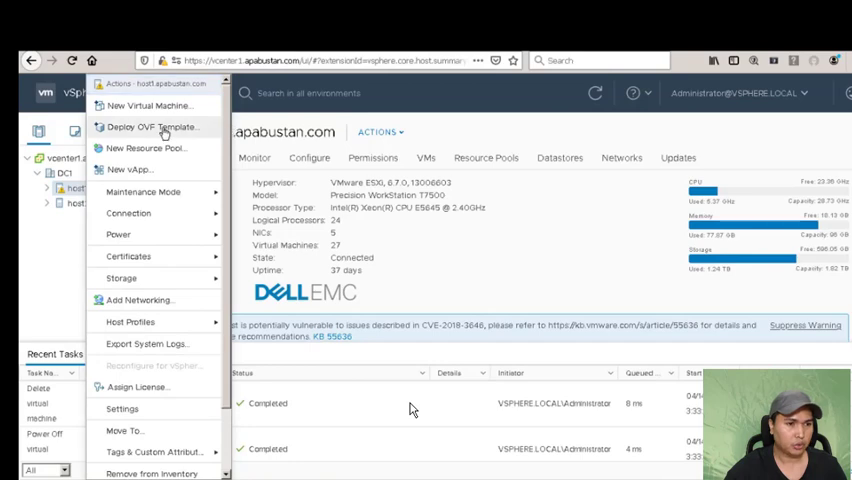
left_click(152, 126)
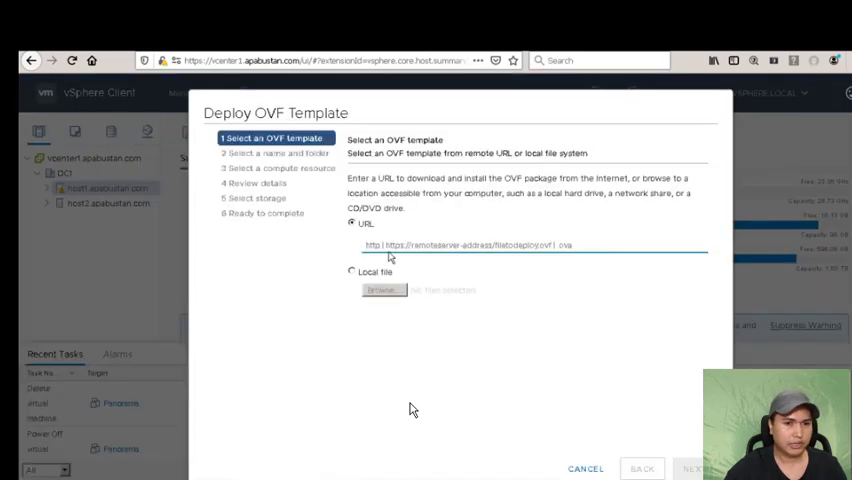
Step: Pick Panorama-ESX-10.0.3.ova from the local Download folder as the template file
left_click(382, 290)
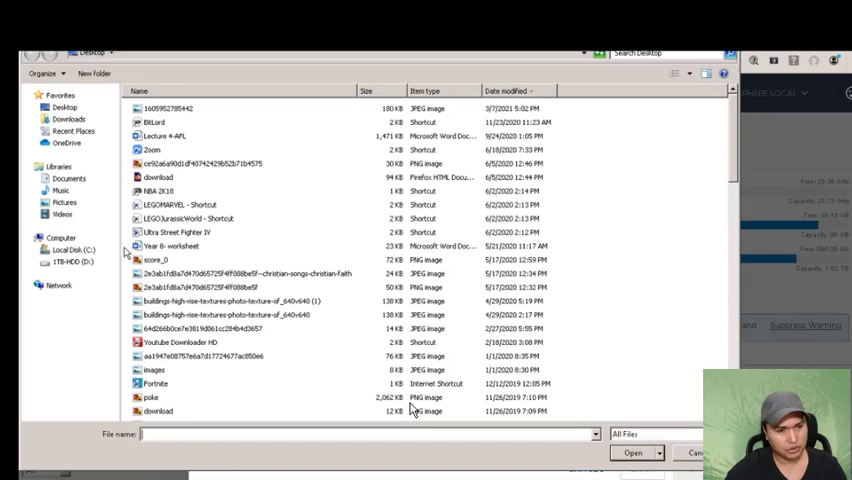
mouse_move(672, 449)
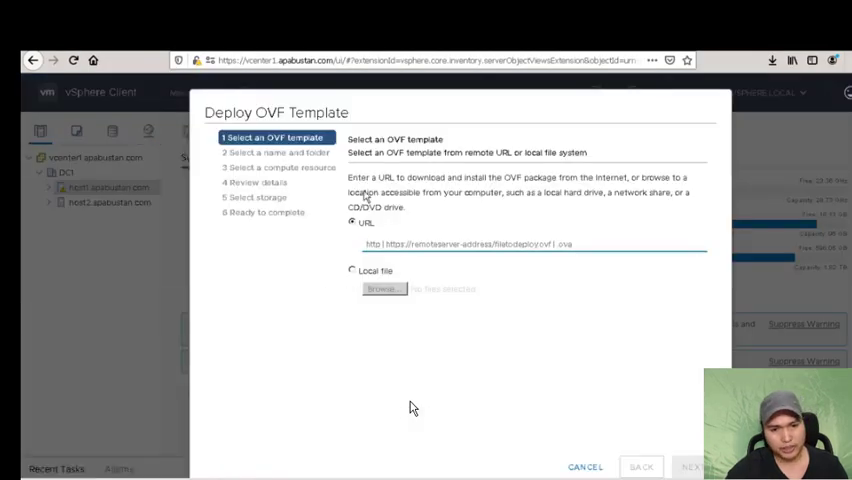
left_click(383, 289)
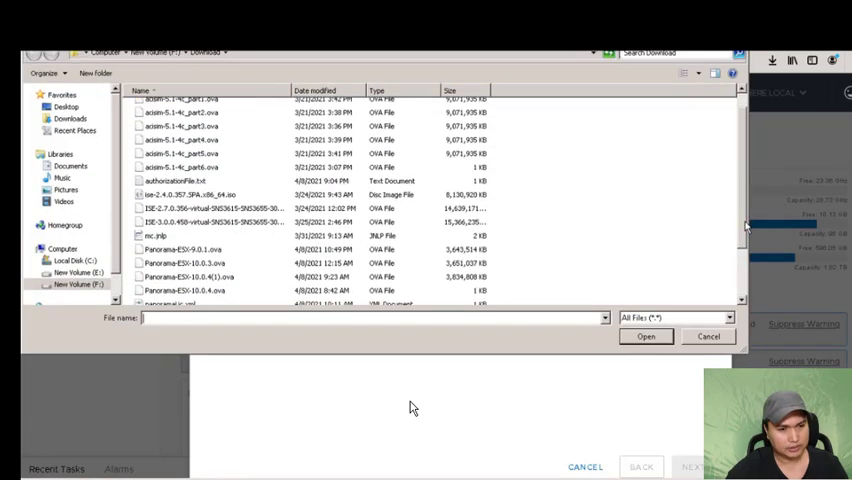
left_click(200, 276)
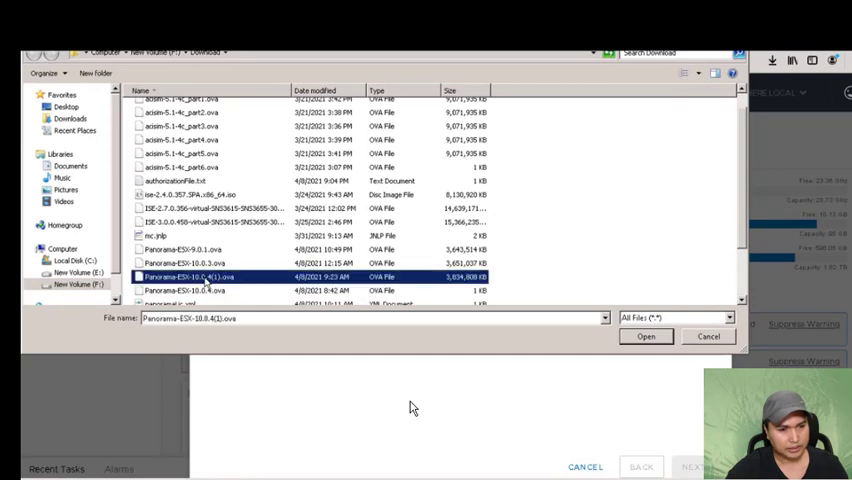
mouse_move(235, 283)
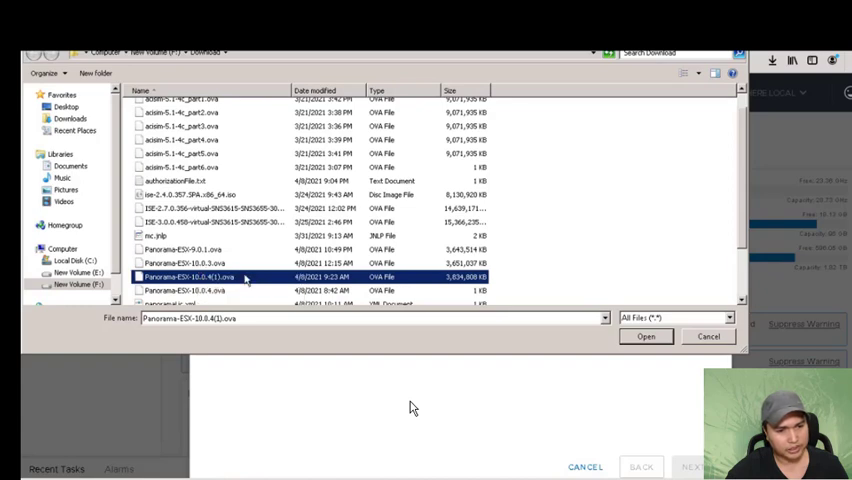
left_click(185, 263)
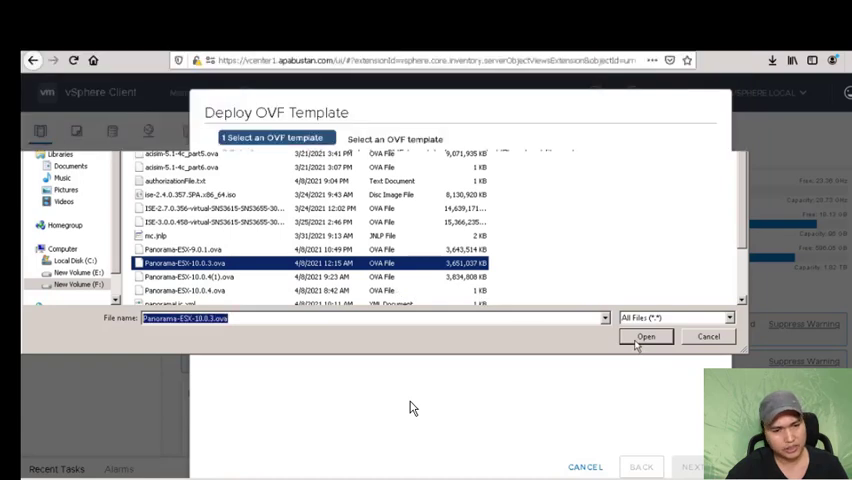
left_click(645, 336)
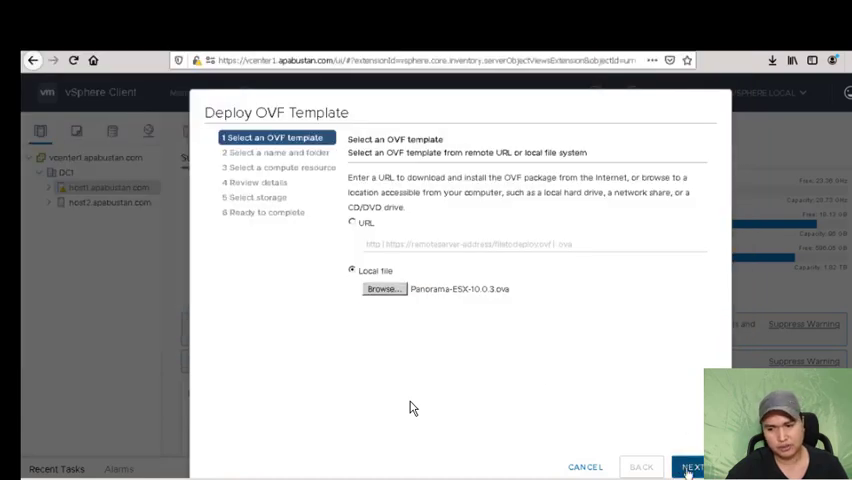
Step: Name the VM PAN, keep host1 as compute resource, and review template details
left_click(694, 466)
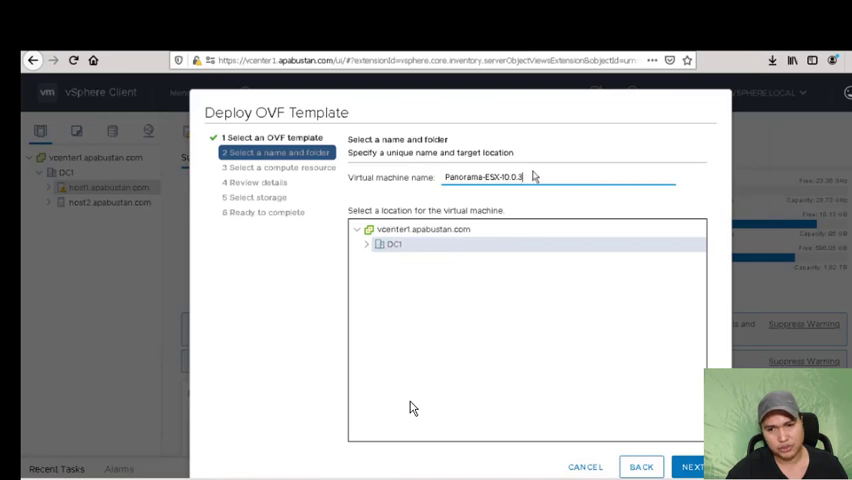
key("Backspace")
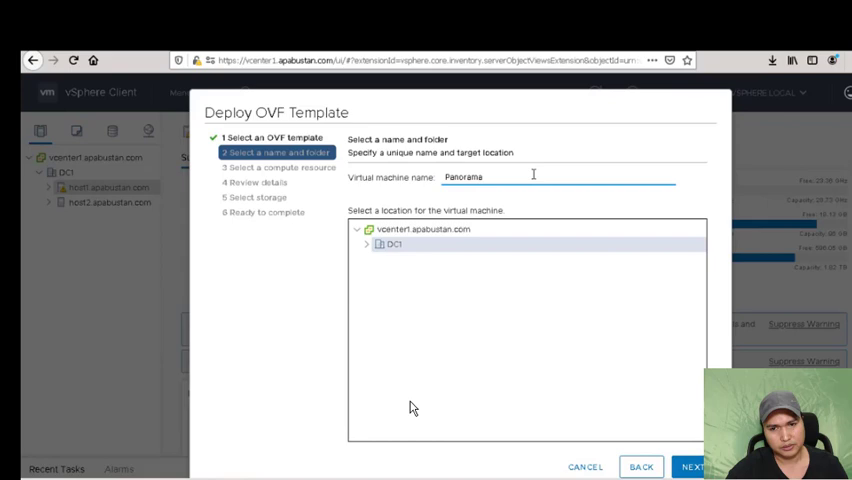
type("PAN")
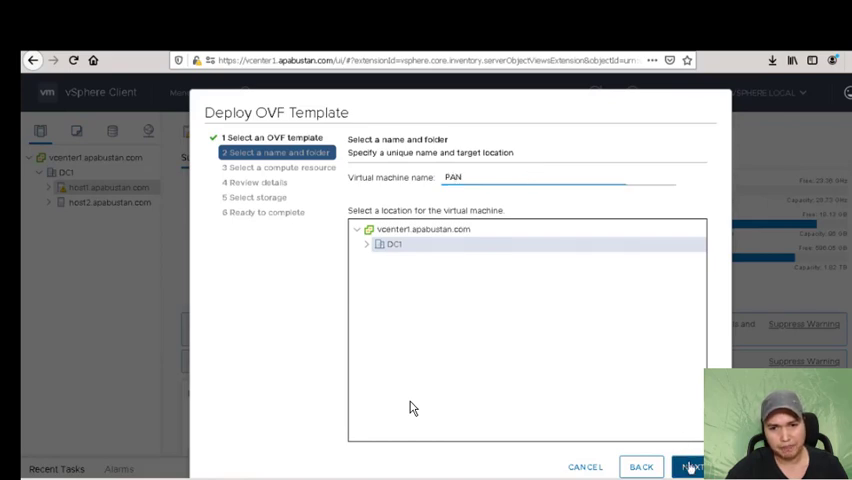
left_click(692, 467)
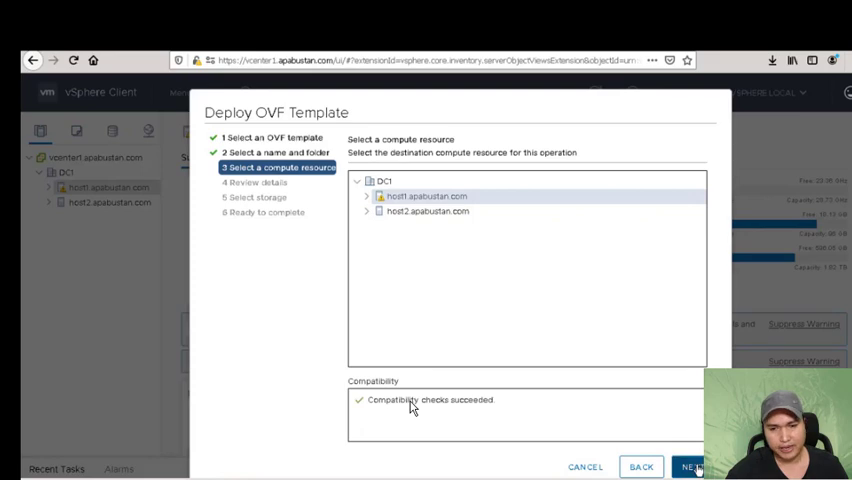
left_click(693, 466)
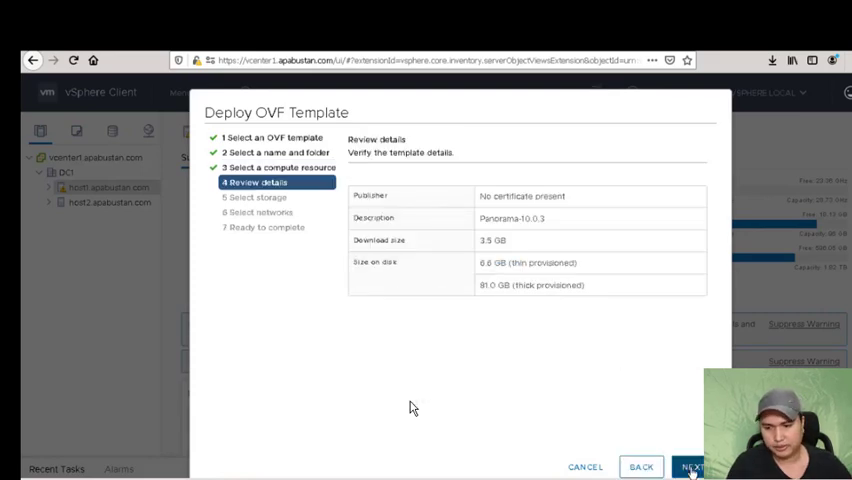
left_click(693, 466)
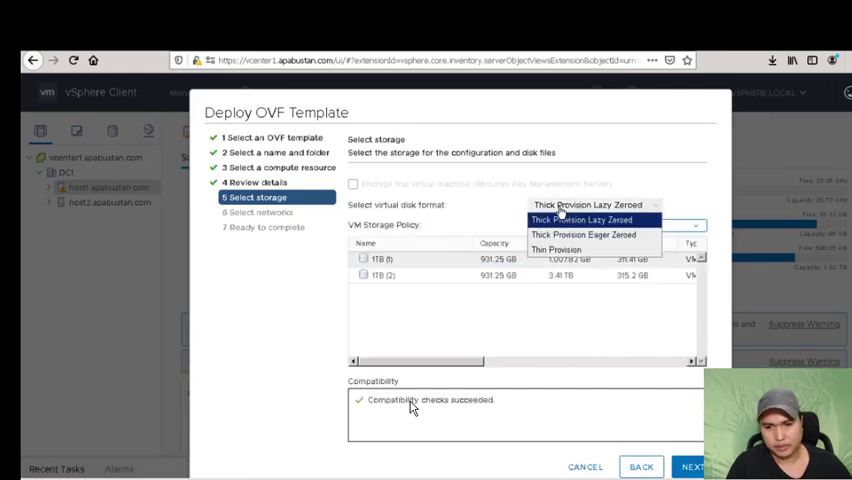
Step: Put the VM's disks on datastore 1TB (2) using Thin Provision format
left_click(555, 249)
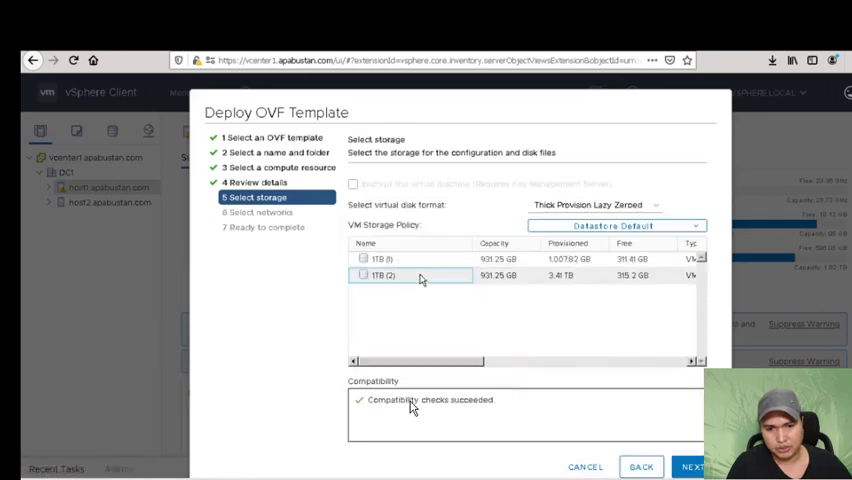
left_click(595, 205)
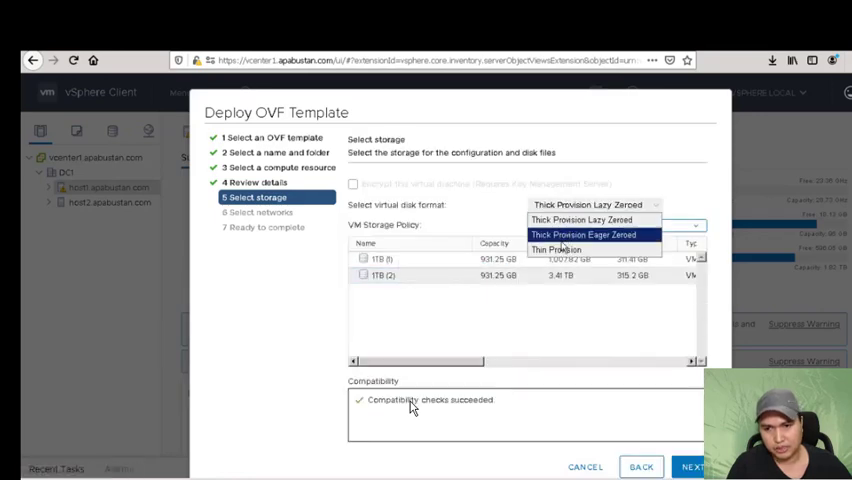
left_click(557, 249)
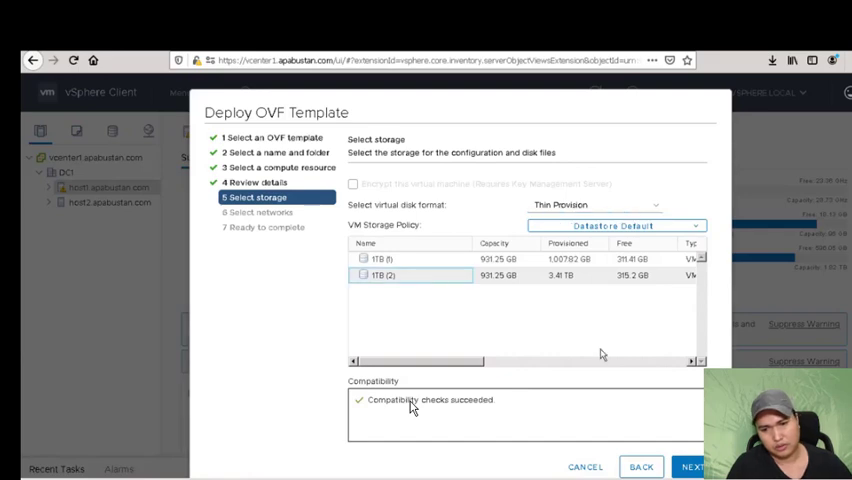
left_click(694, 466)
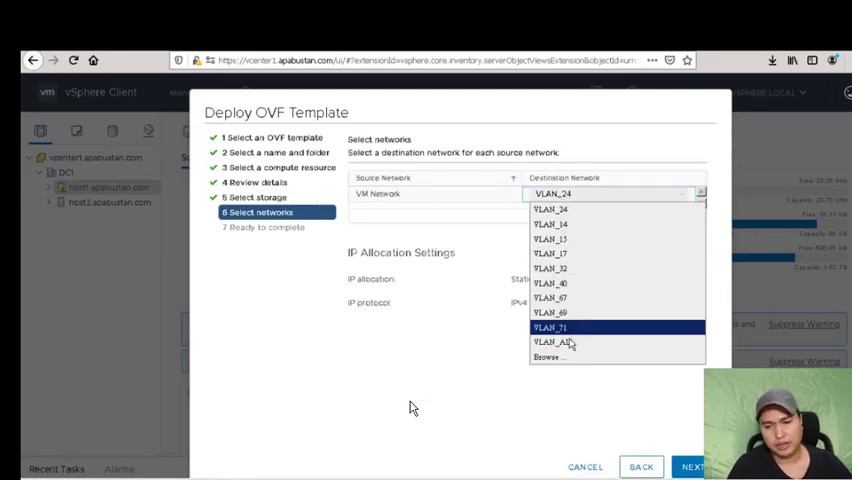
Step: Map VM Network to VLAN_12, review the summary, and finish the wizard
left_click(548, 357)
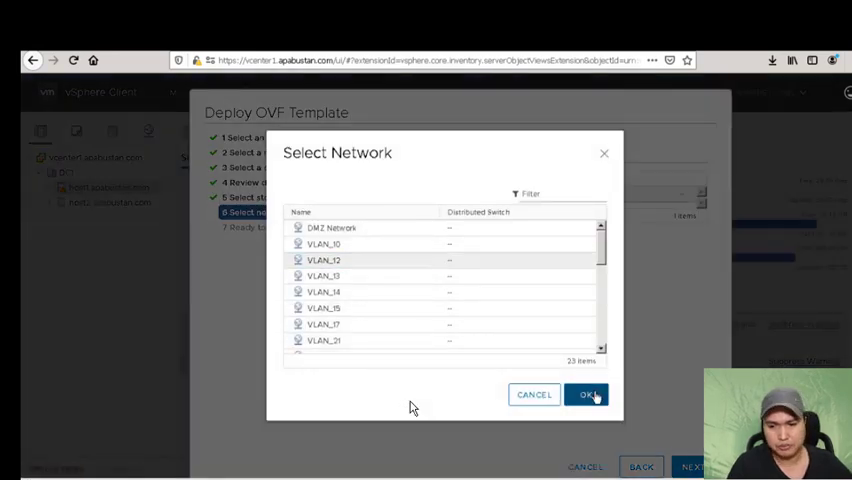
left_click(588, 394)
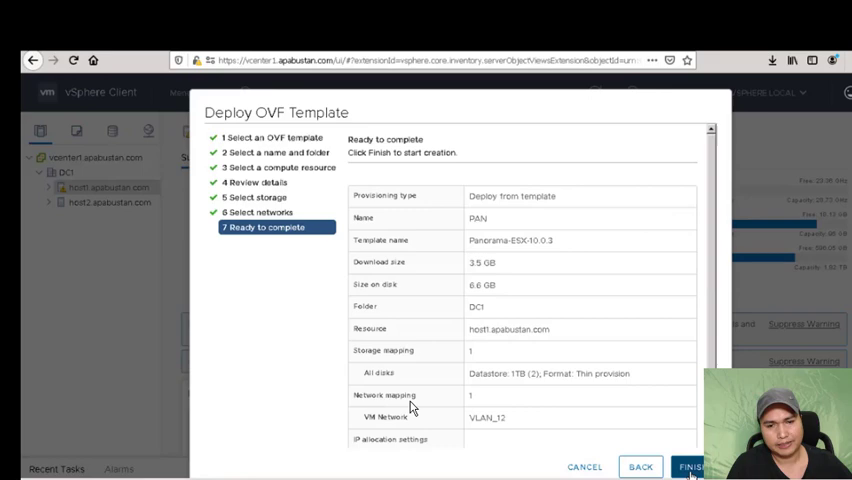
scroll("down", 3)
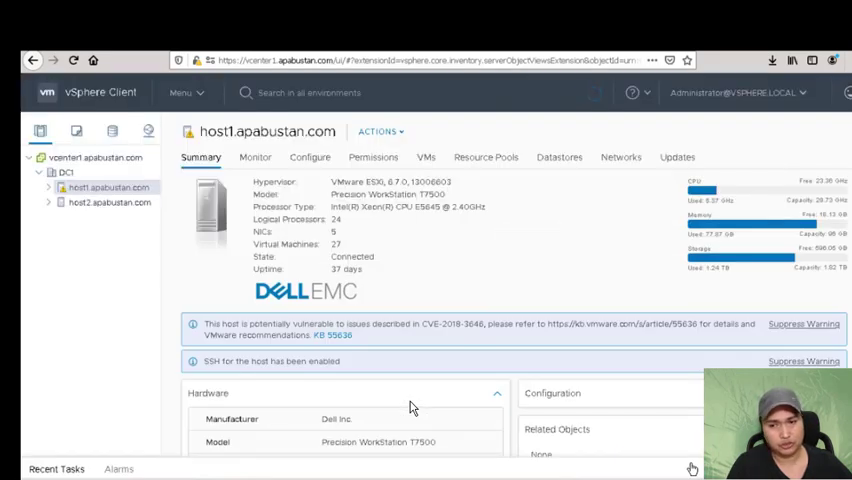
Step: Inspect the PAN Deploy OVF template and Import OVF package tasks in Tasks
left_click(181, 92)
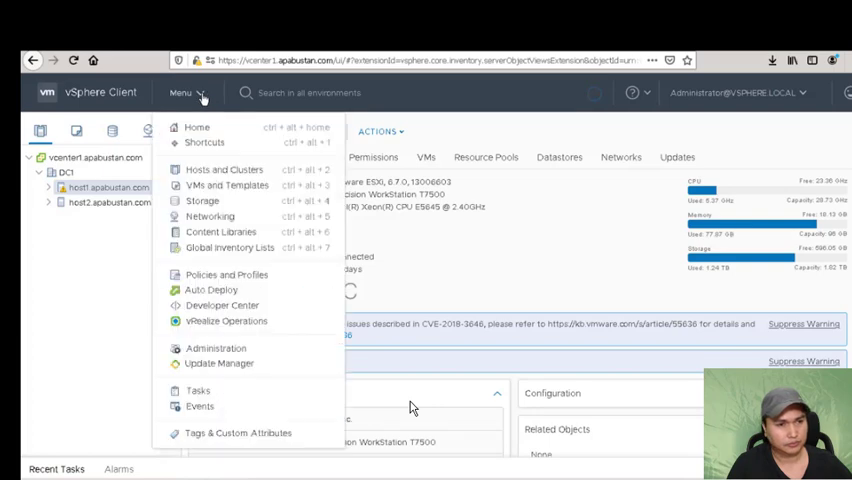
left_click(197, 390)
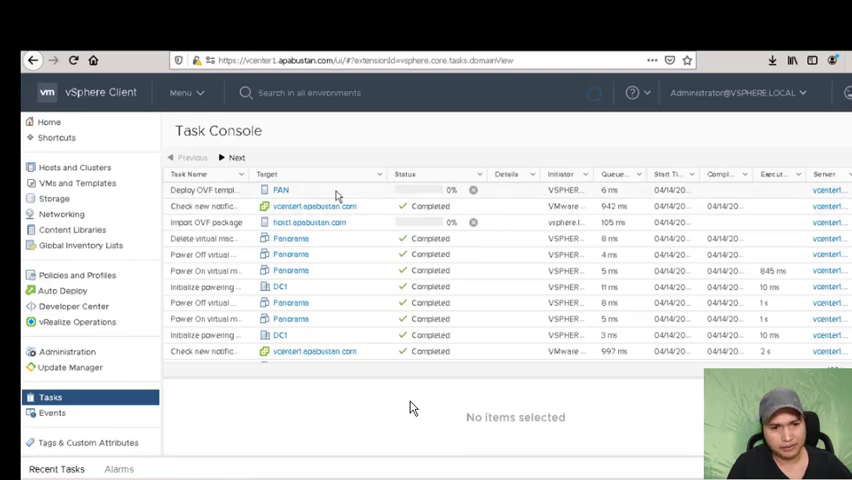
left_click(280, 190)
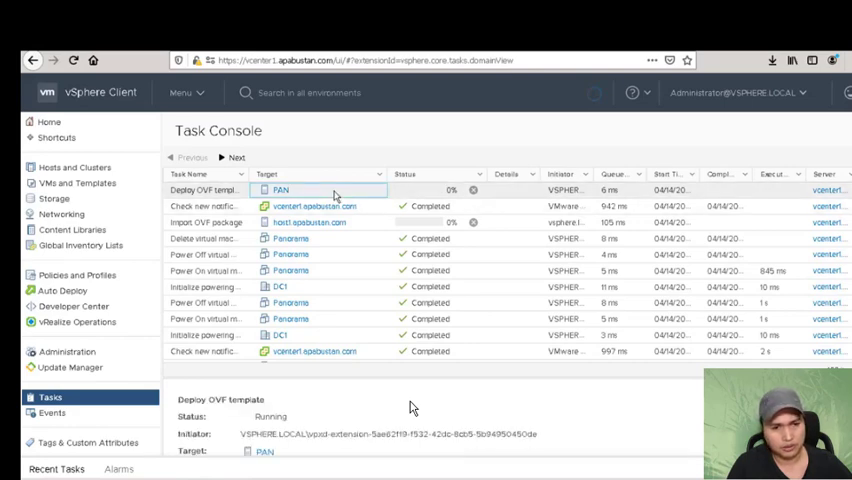
left_click(595, 92)
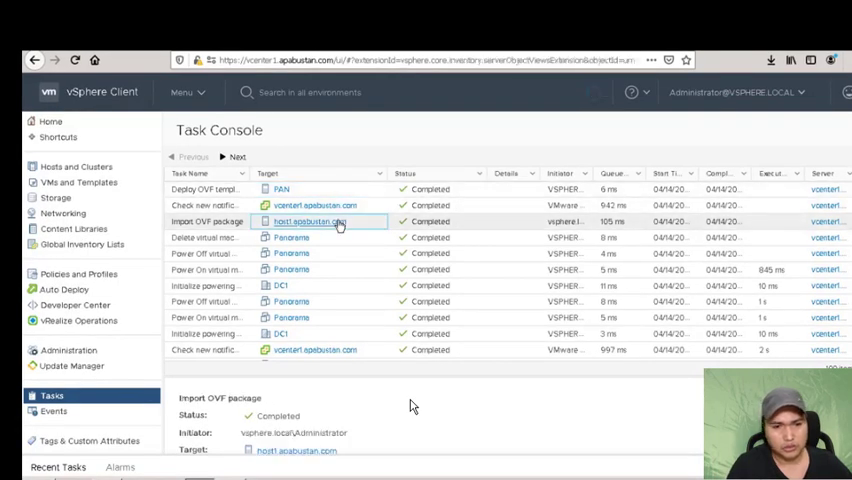
left_click(310, 221)
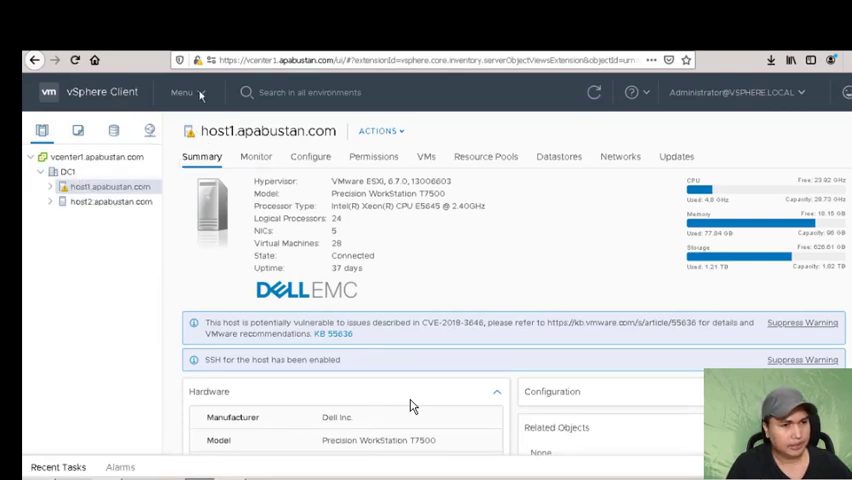
Step: Return to host1's summary with Recent Tasks expanded
left_click(181, 92)
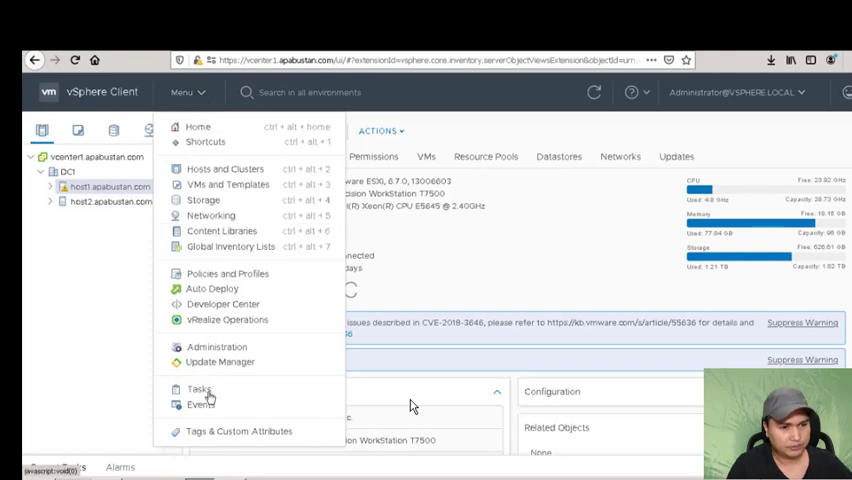
left_click(199, 389)
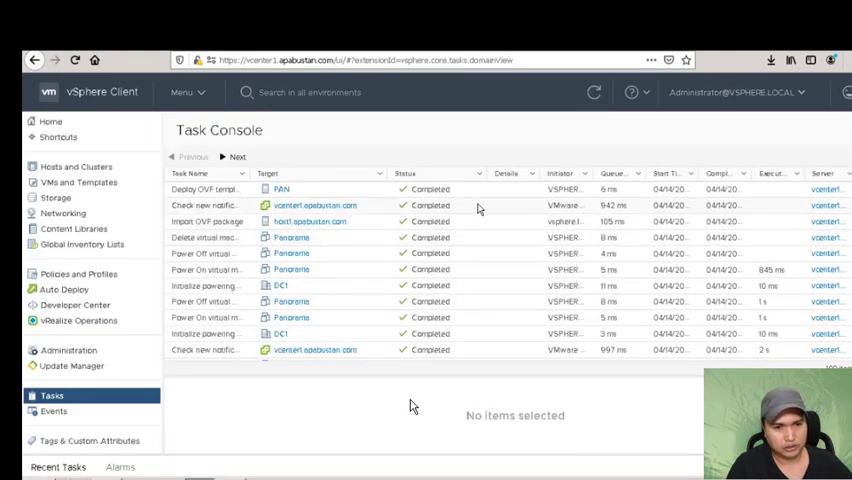
left_click(290, 189)
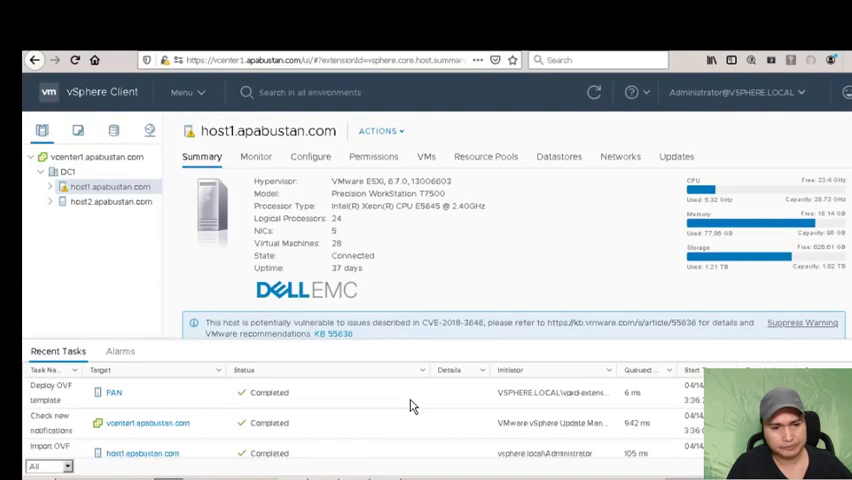
Step: Expand host1, select the PAN VM, and switch it on with Power On
left_click(50, 187)
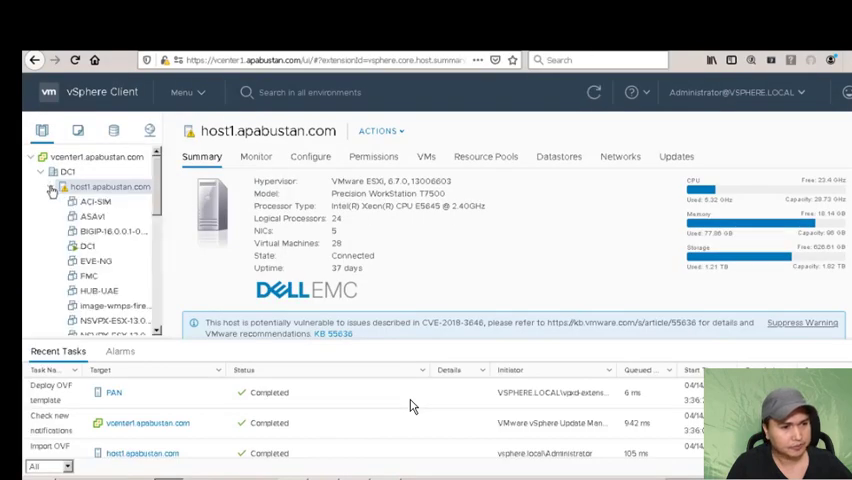
scroll("down", 3)
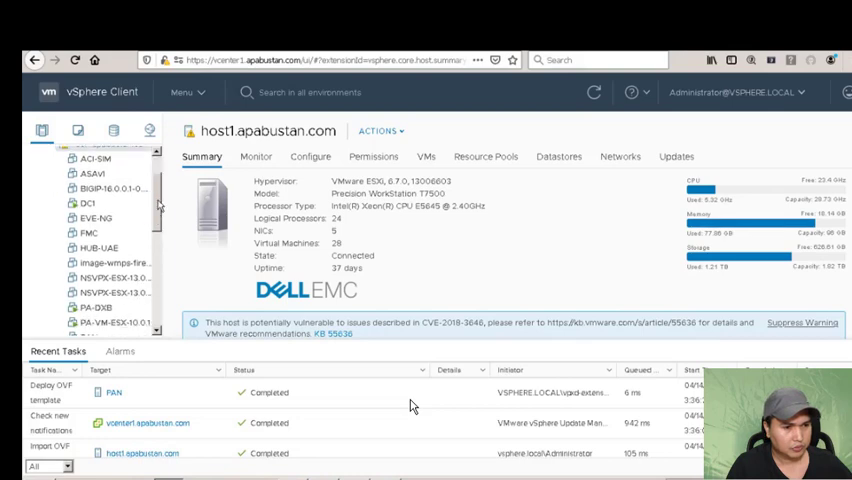
scroll("down", 3)
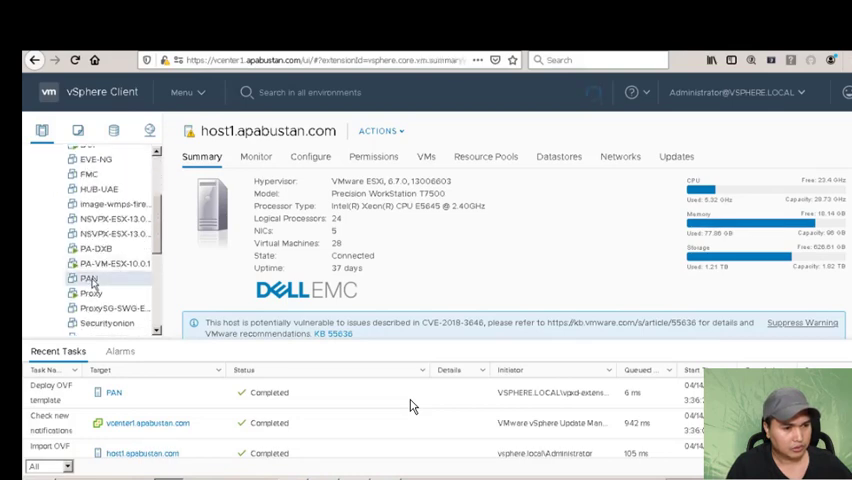
left_click(89, 278)
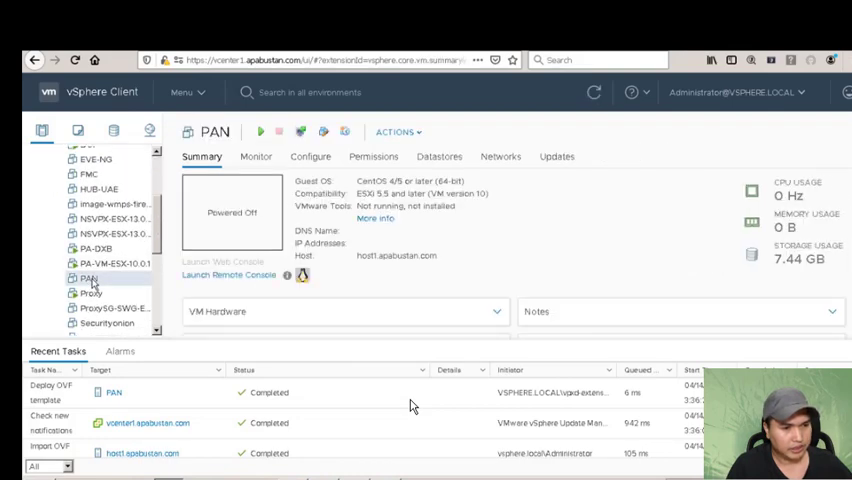
left_click(397, 131)
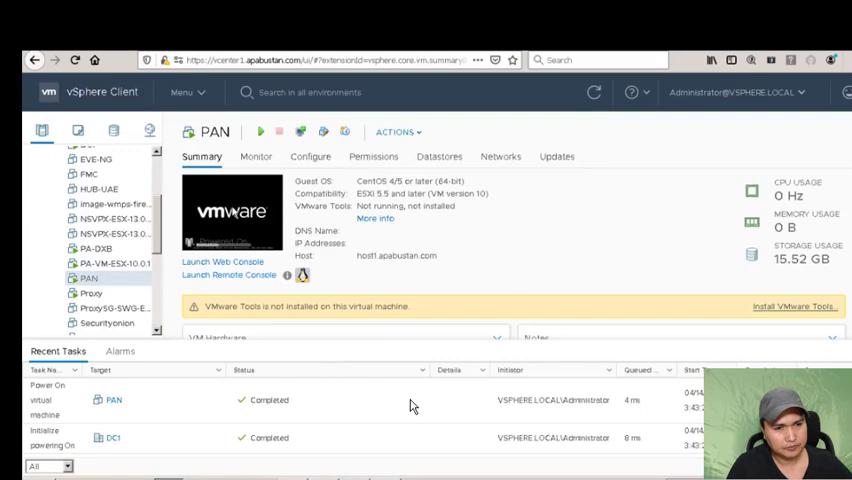
Step: Launch PAN's console using the Web Console option
left_click(222, 261)
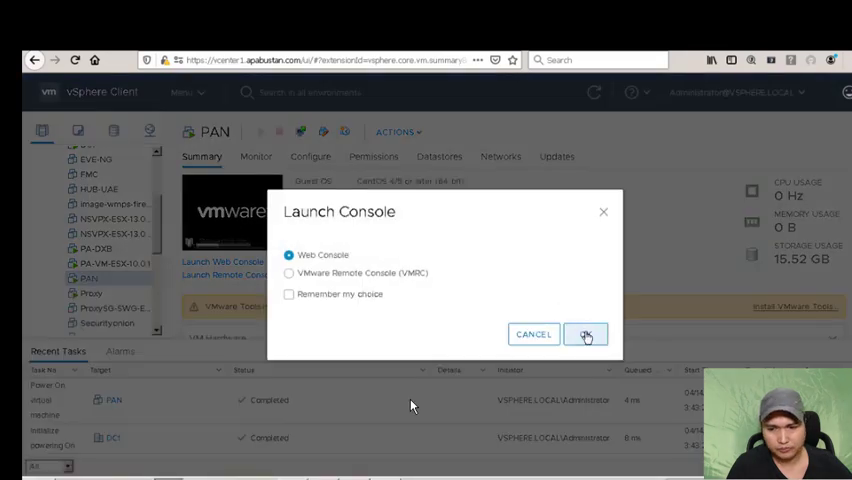
left_click(585, 334)
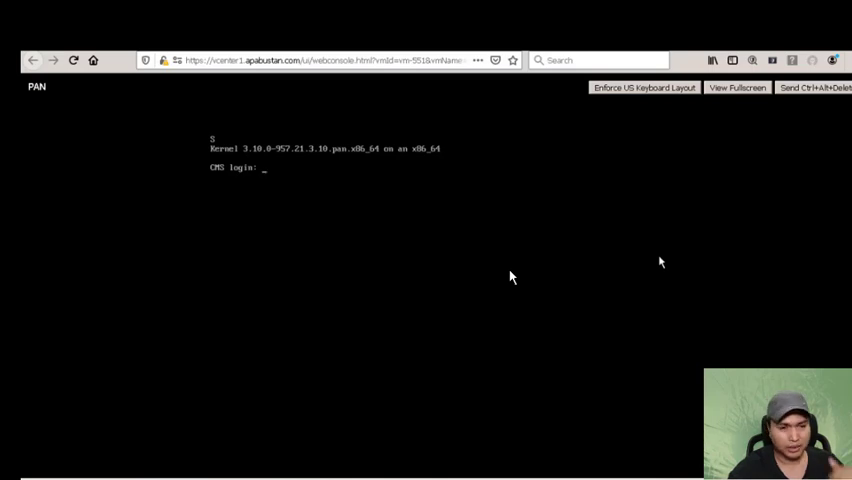
Step: Log in as admin, change the password, and run configure
type("admin")
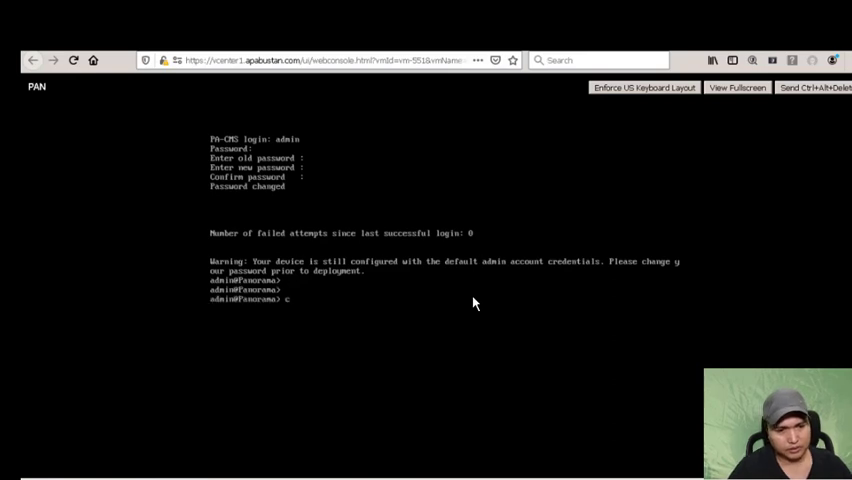
type("configure")
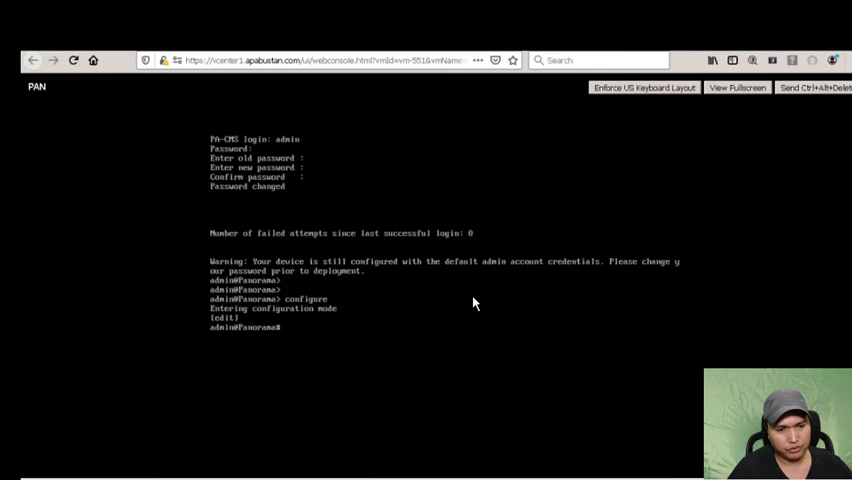
Step: Run set deviceconfig system with IP 10.128.2.31, netmask 255.255.255.0, gateway 10.128.2.1
type("set")
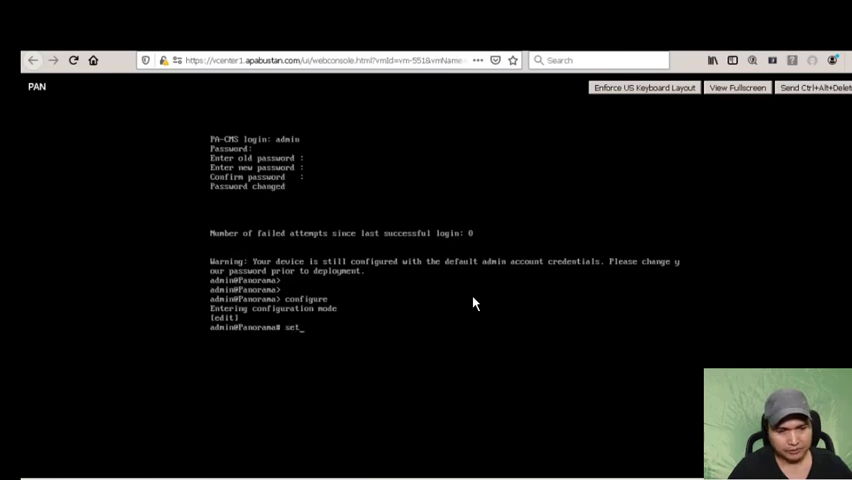
type("deviceconfig")
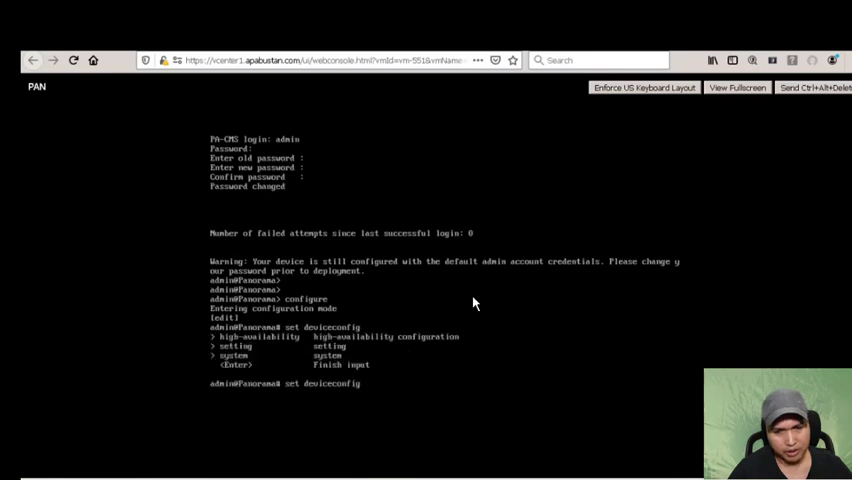
type("system ip")
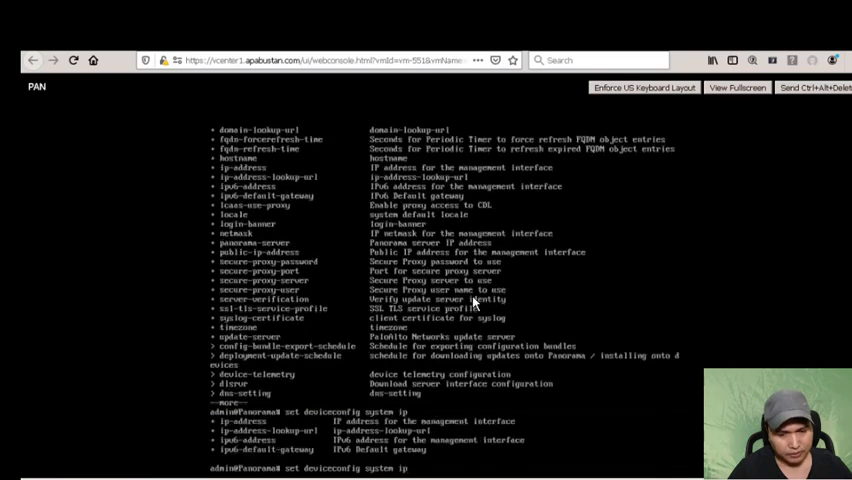
type("-address 10.128.2.31")
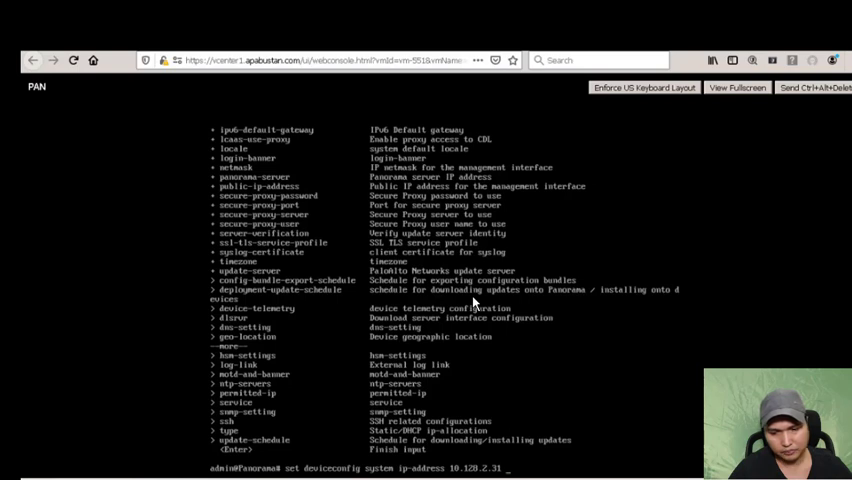
type("n")
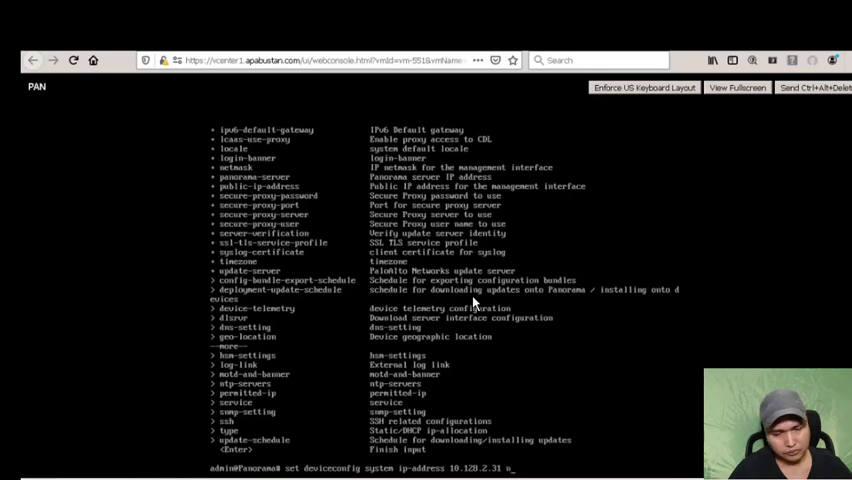
type("etmask")
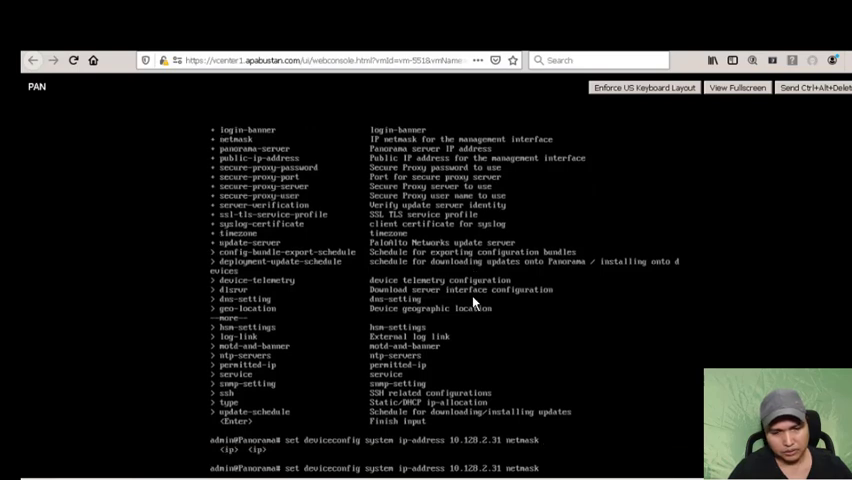
type("255.255.255.0")
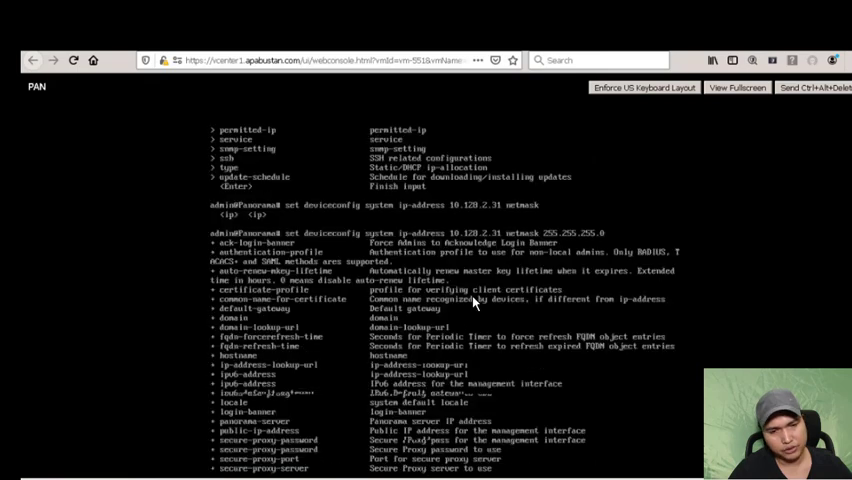
scroll("down", 3)
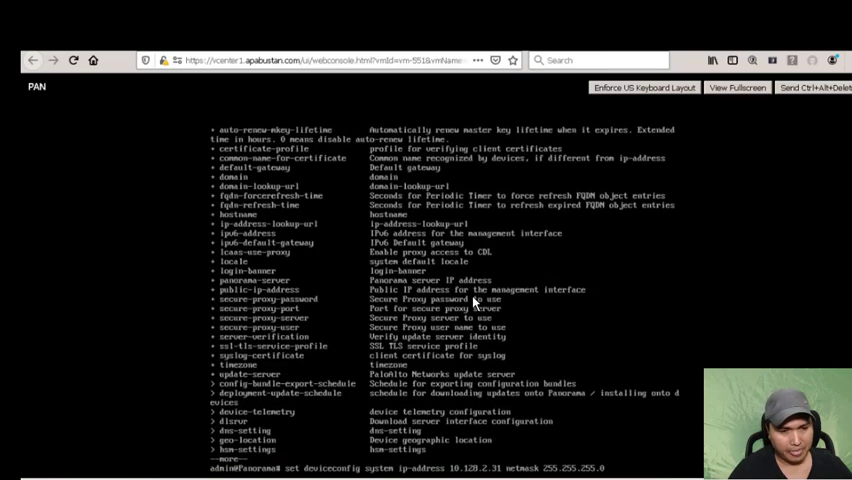
type("default-gateway")
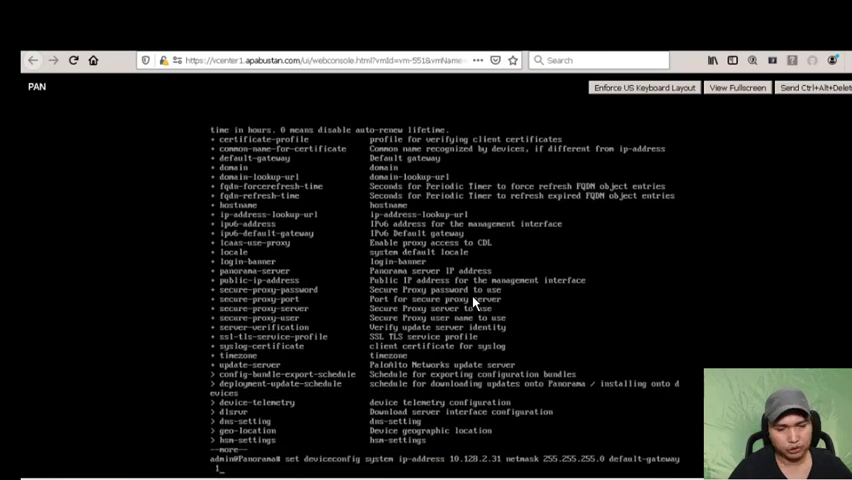
type("10.128.2.1 domain 10.128.1.12")
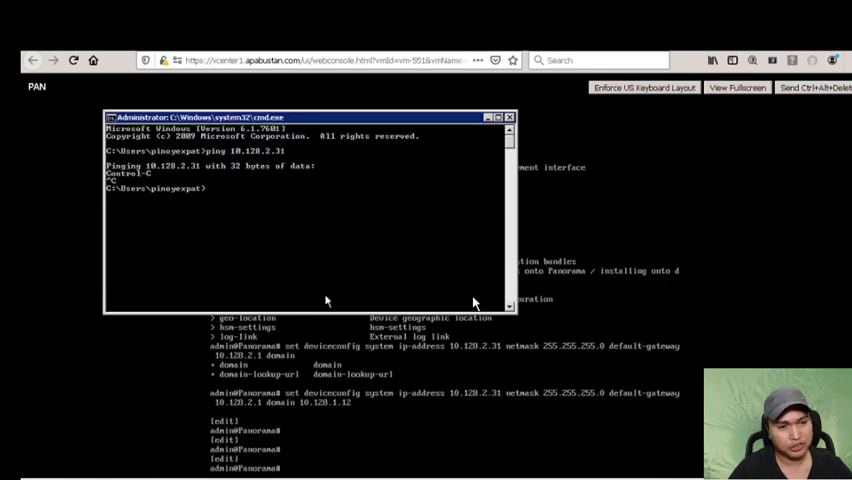
Step: Start a continuous ping to 10.128.2.31 in Command Prompt with ping -t
type("ping 10.128.2.31 -t")
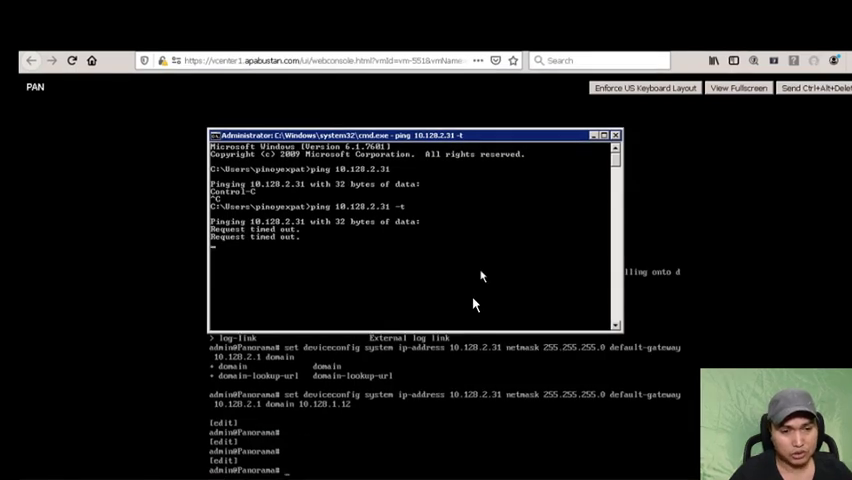
mouse_move(470, 277)
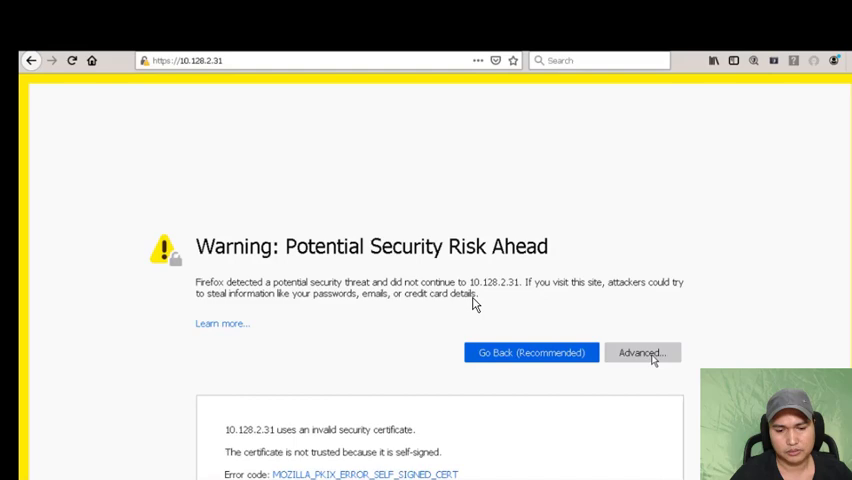
Step: Accept the self-signed certificate risk, log in as admin, and decline saving the login
left_click(642, 352)
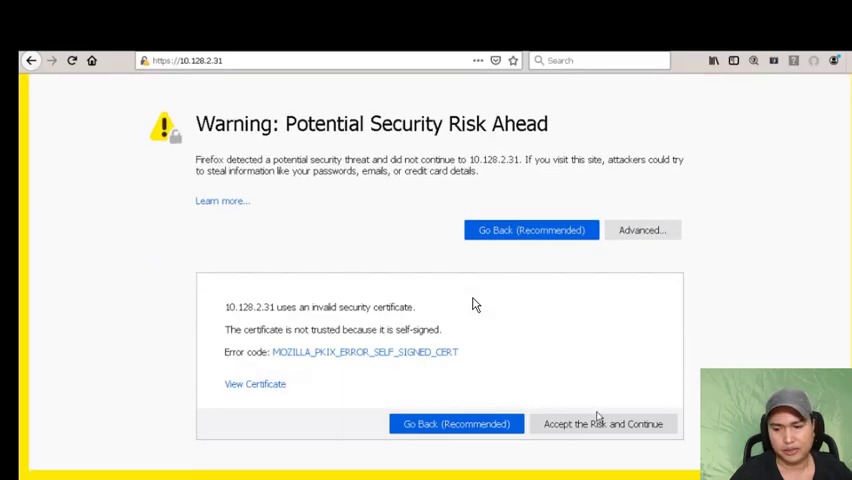
left_click(603, 423)
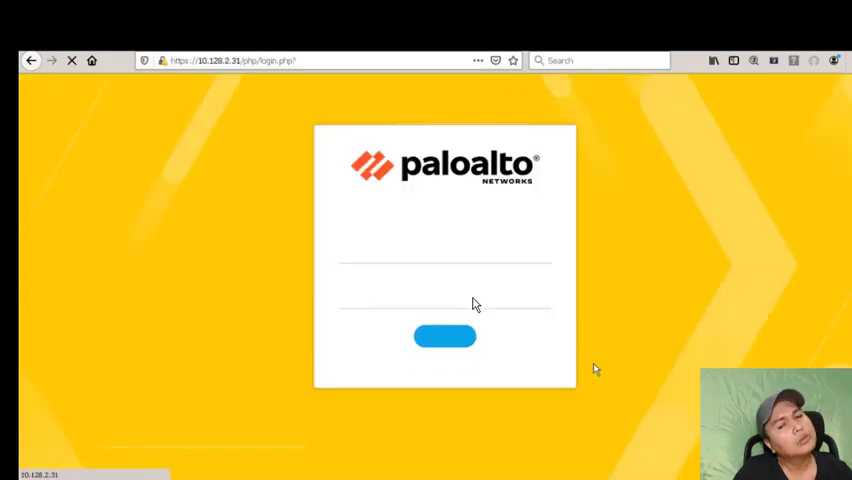
type("admin")
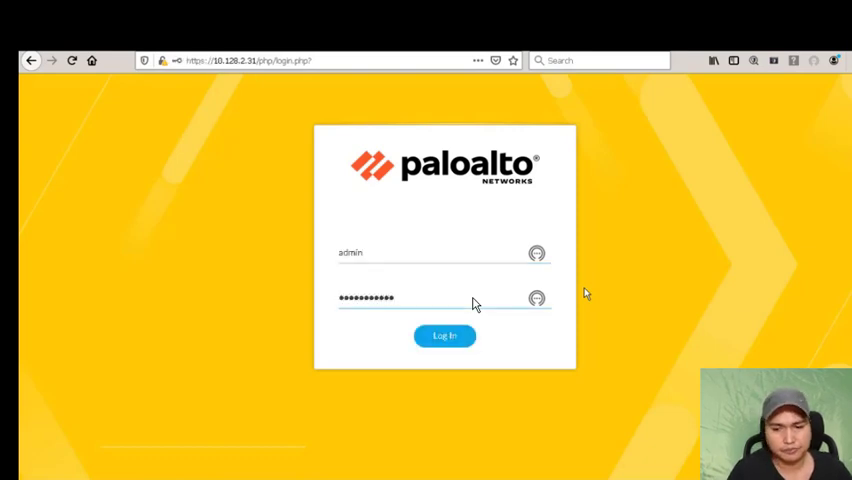
left_click(444, 335)
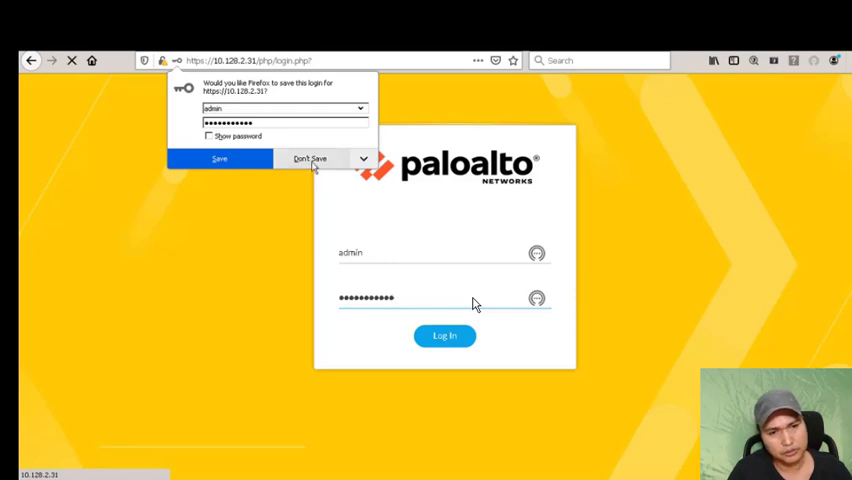
left_click(308, 158)
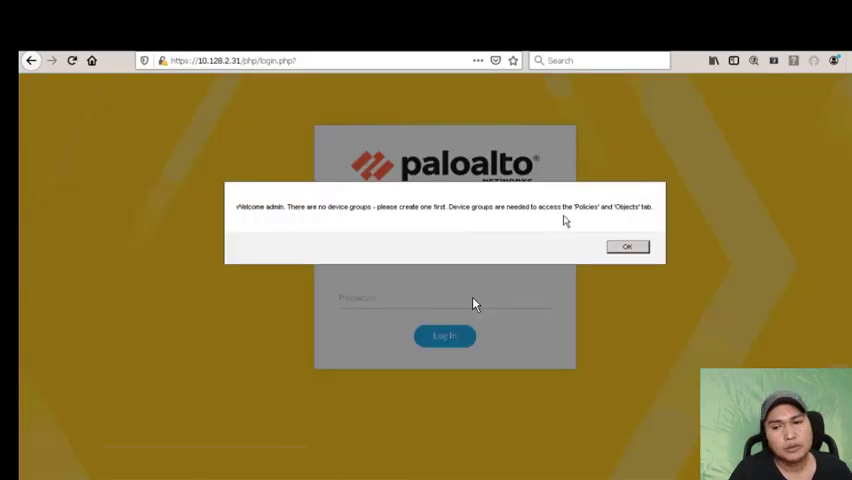
mouse_move(420, 246)
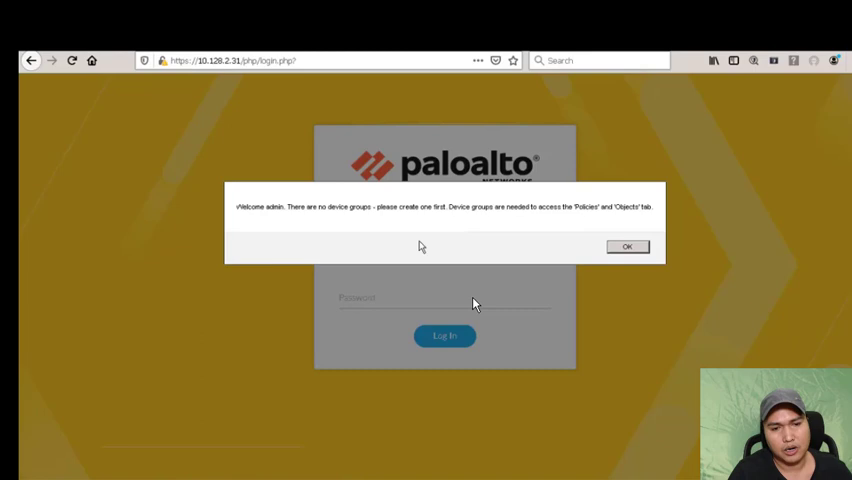
mouse_move(420, 247)
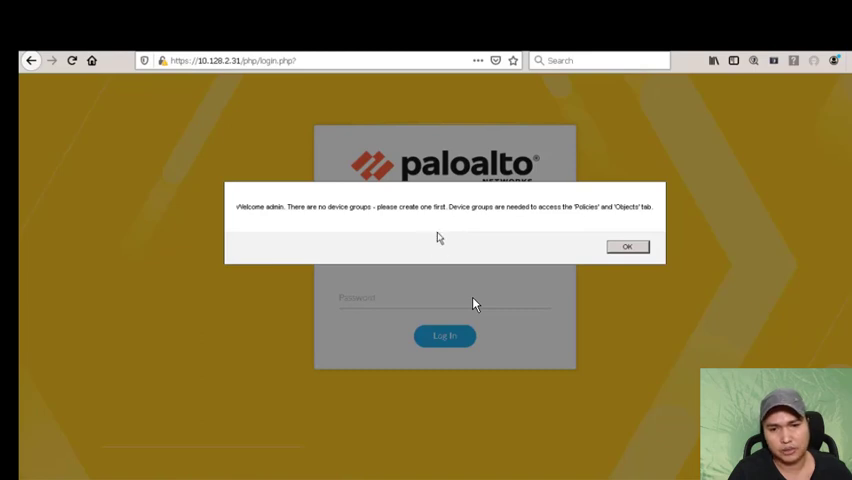
mouse_move(448, 235)
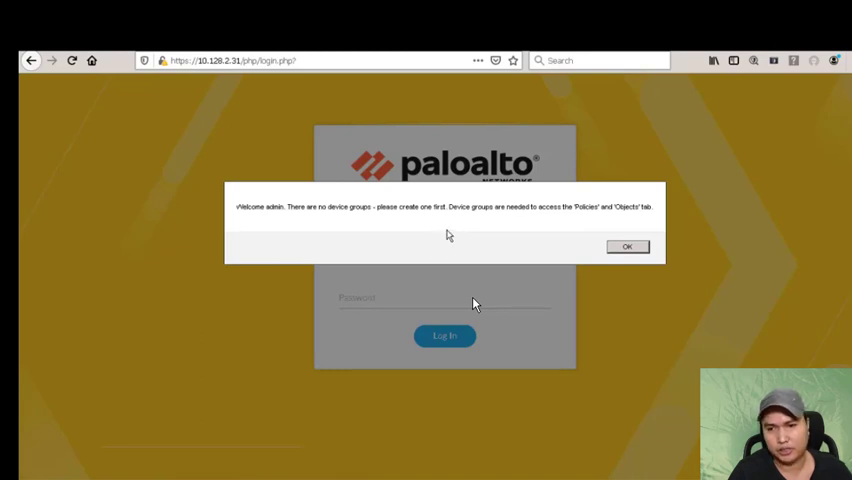
Step: Acknowledge the 'There are no device groups' welcome notice
left_click(627, 247)
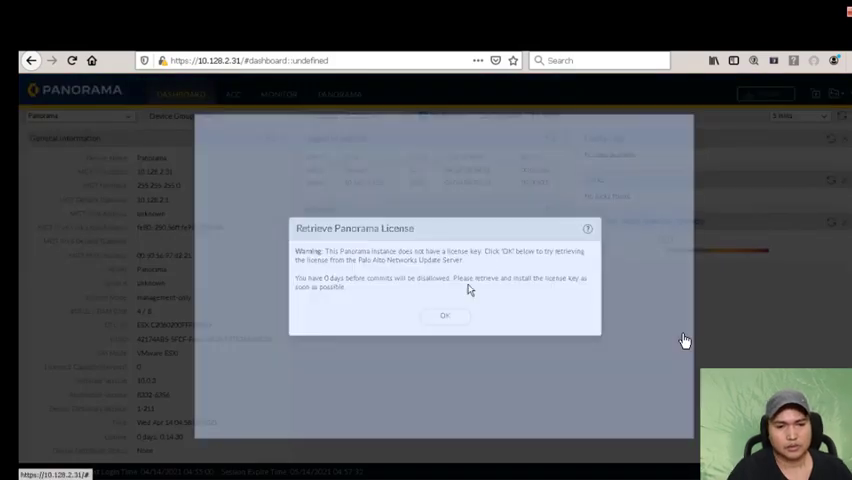
Step: Scroll through the welcome messages, tick 'Do not show again', and close them
left_click(445, 316)
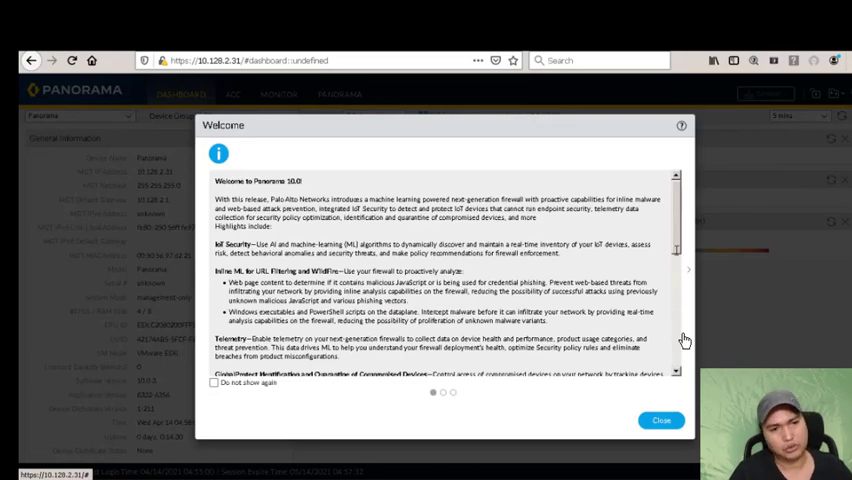
scroll("down", 3)
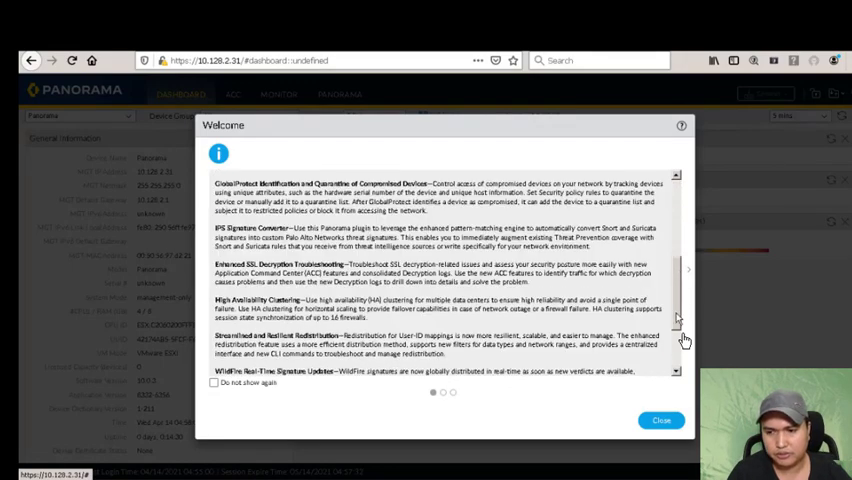
scroll("down", 3)
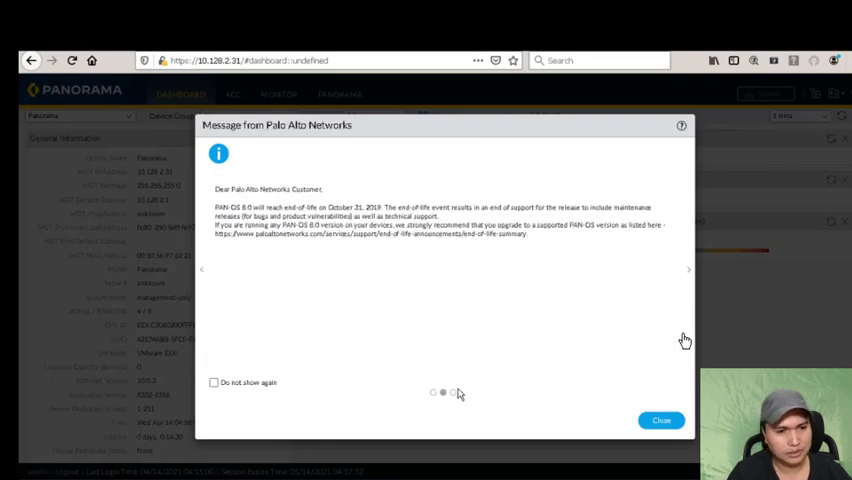
mouse_move(456, 395)
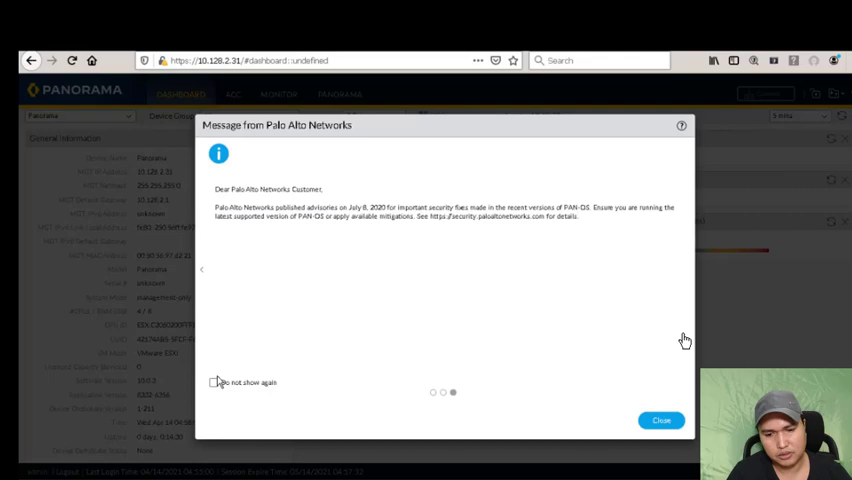
left_click(213, 383)
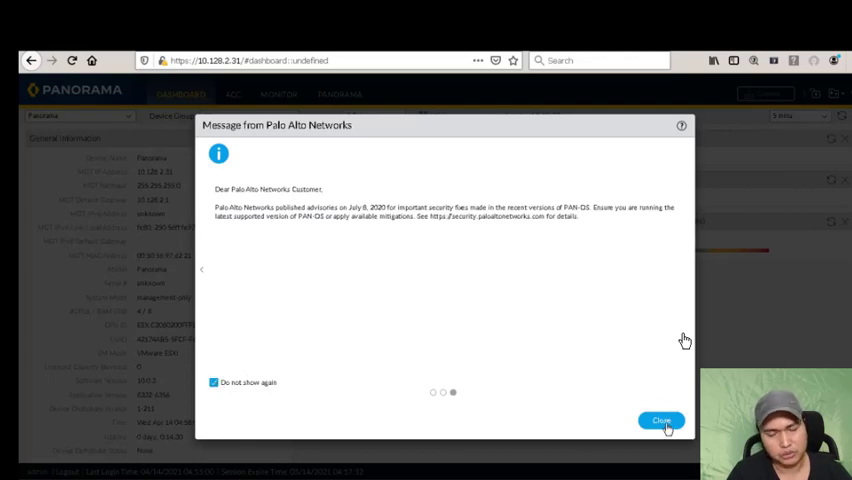
left_click(661, 420)
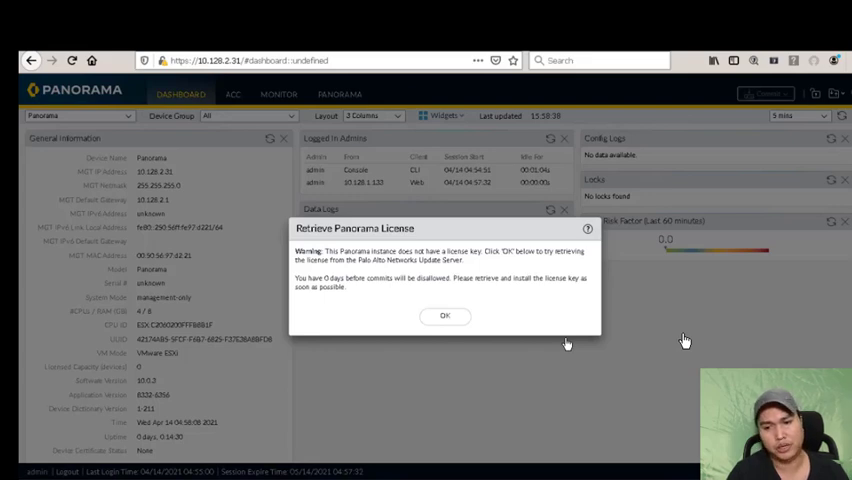
mouse_move(515, 318)
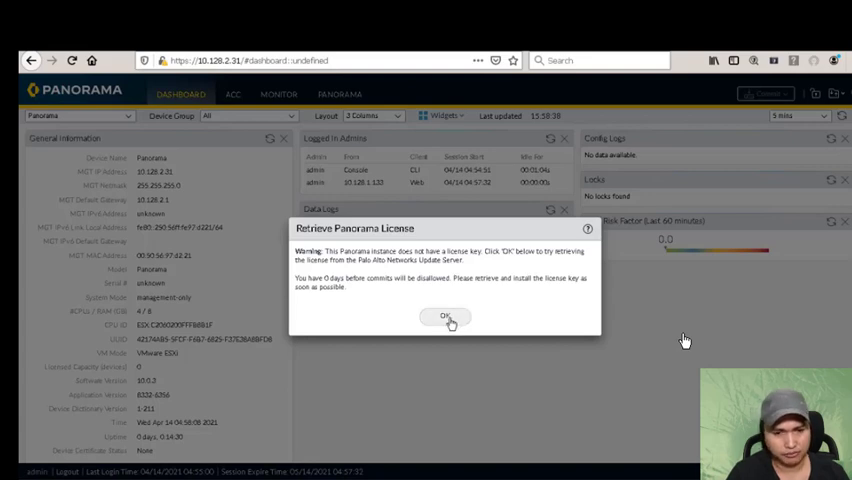
Step: Try retrieving the license, fall back to offline licensing, and download the device information file
left_click(445, 316)
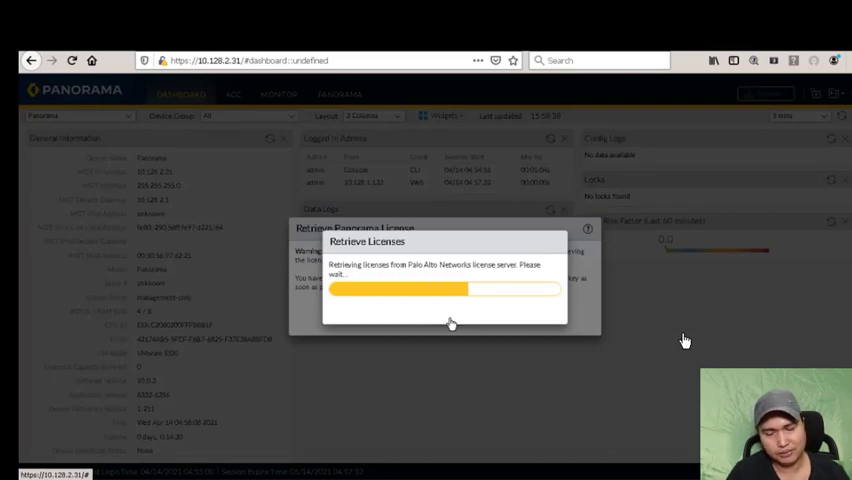
mouse_move(495, 315)
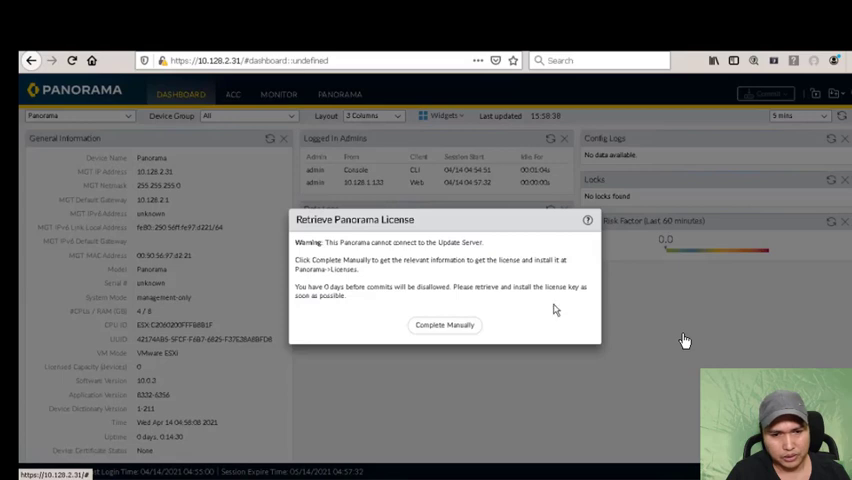
left_click(444, 325)
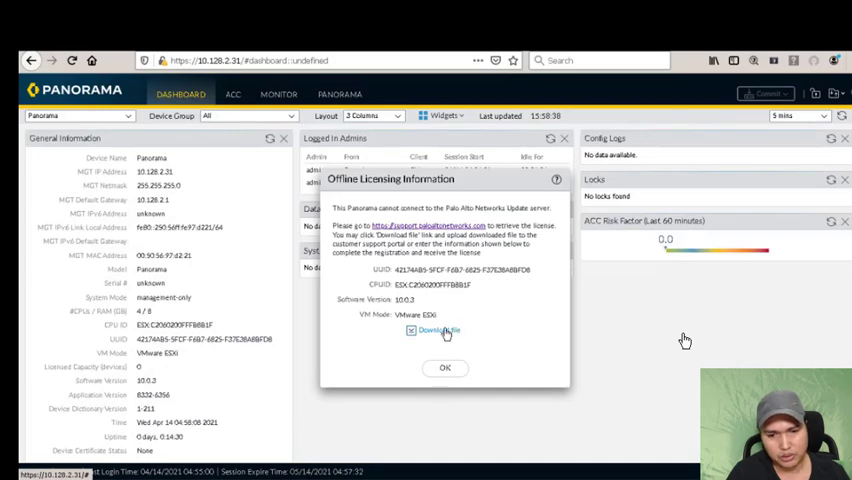
left_click(438, 330)
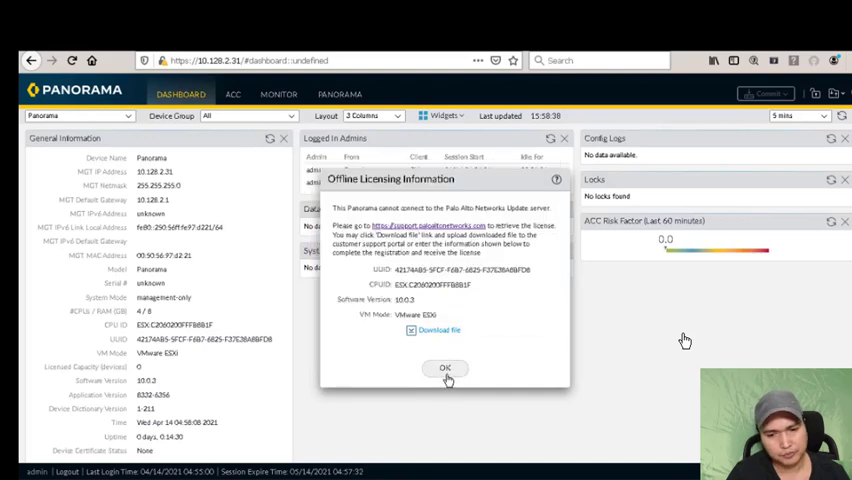
left_click(445, 368)
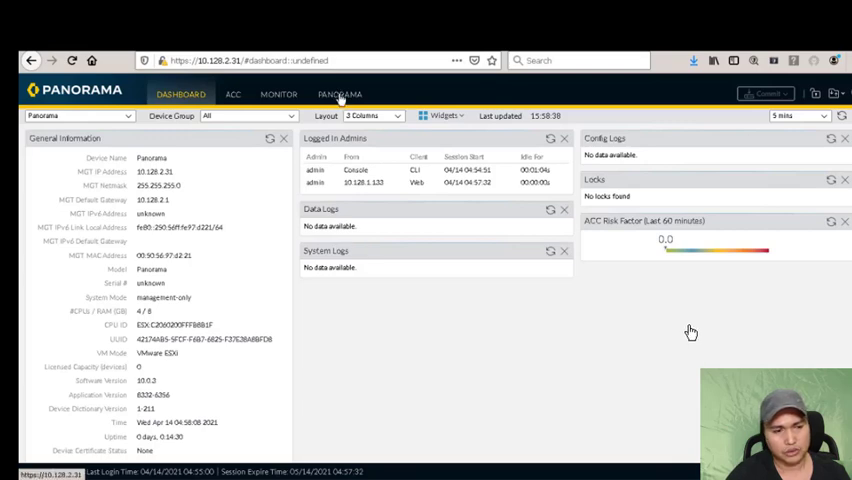
left_click(339, 94)
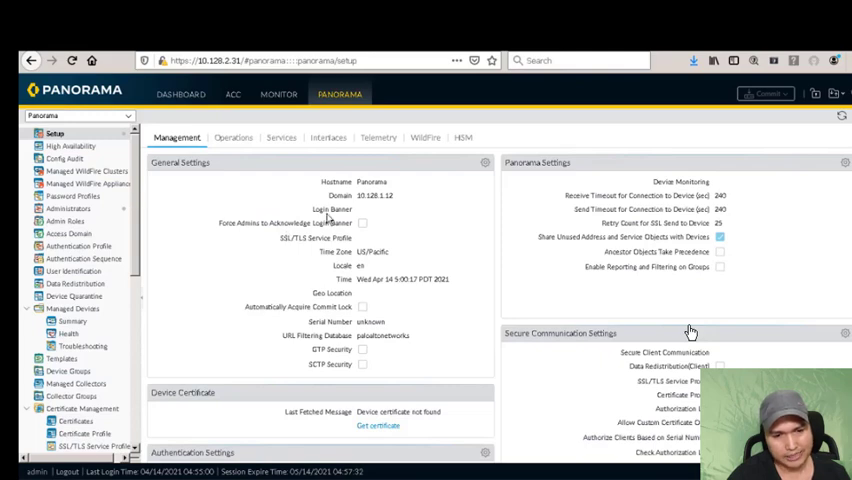
mouse_move(332, 218)
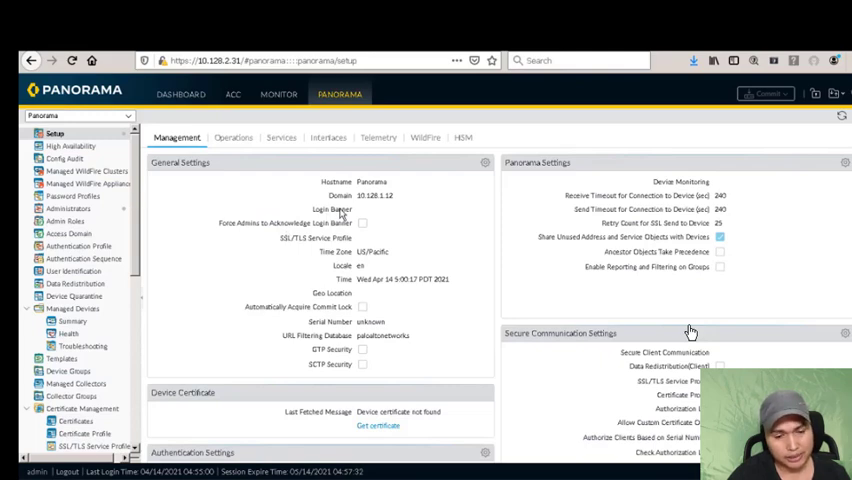
mouse_move(546, 176)
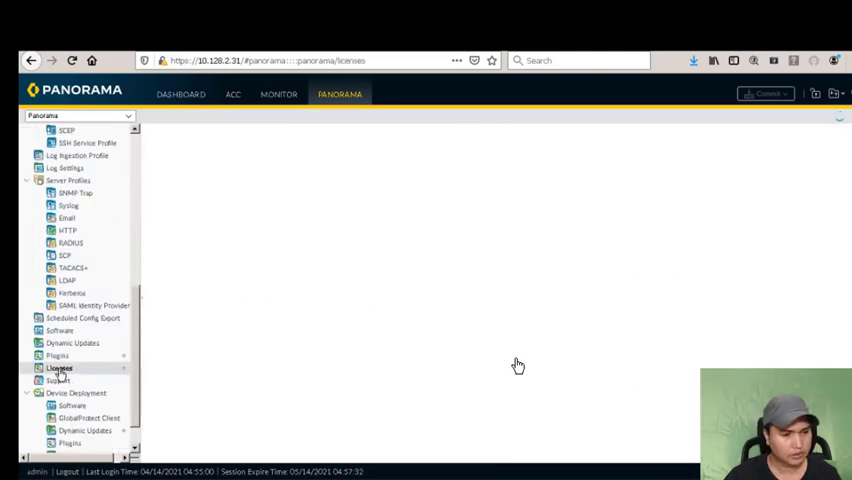
Step: On the Licenses page, try retrieving license keys from the server and dismiss the error
left_click(58, 368)
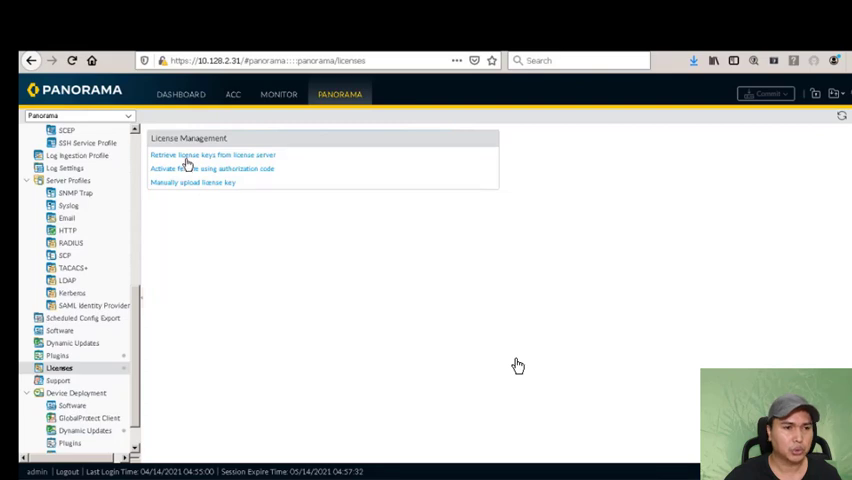
left_click(211, 155)
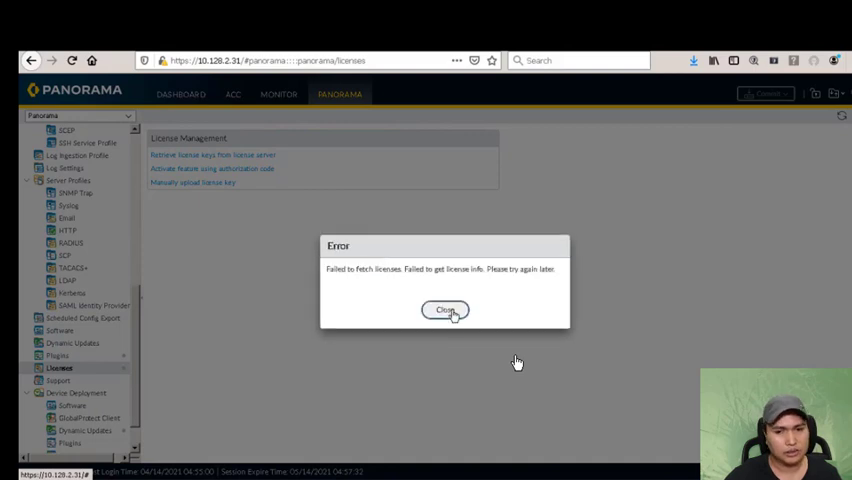
left_click(445, 309)
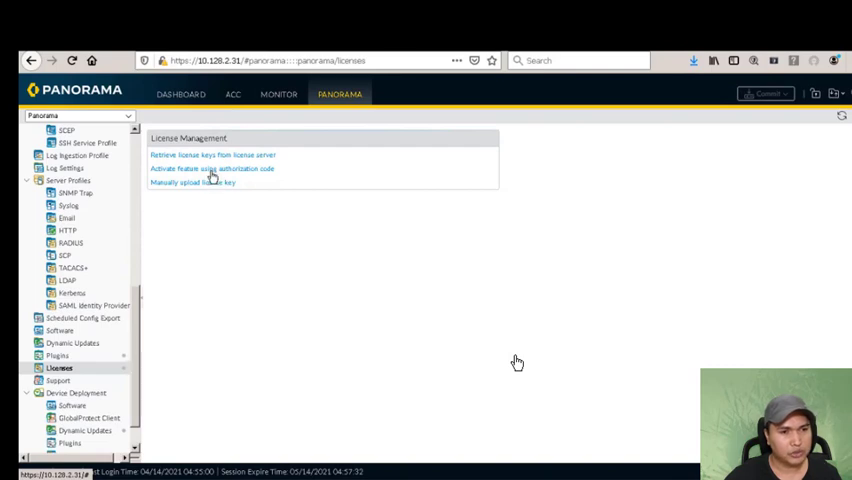
Step: Cancel authorization-code activation and start a manual license key upload instead
left_click(212, 168)
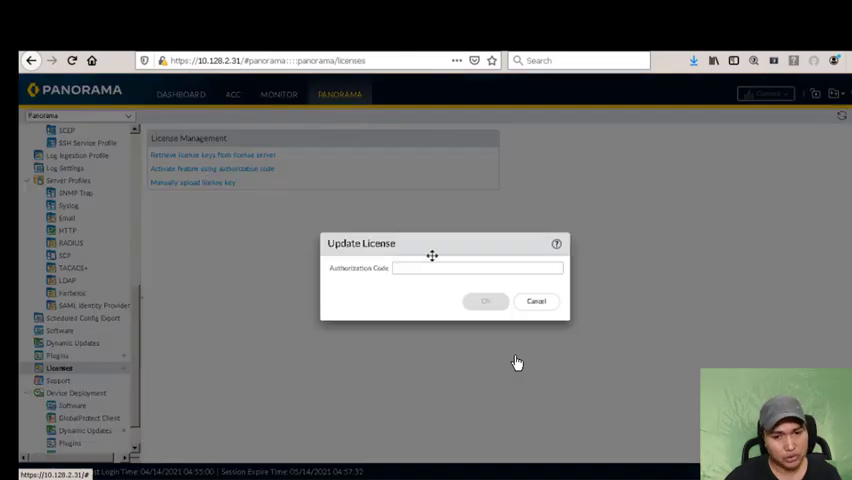
left_click(477, 267)
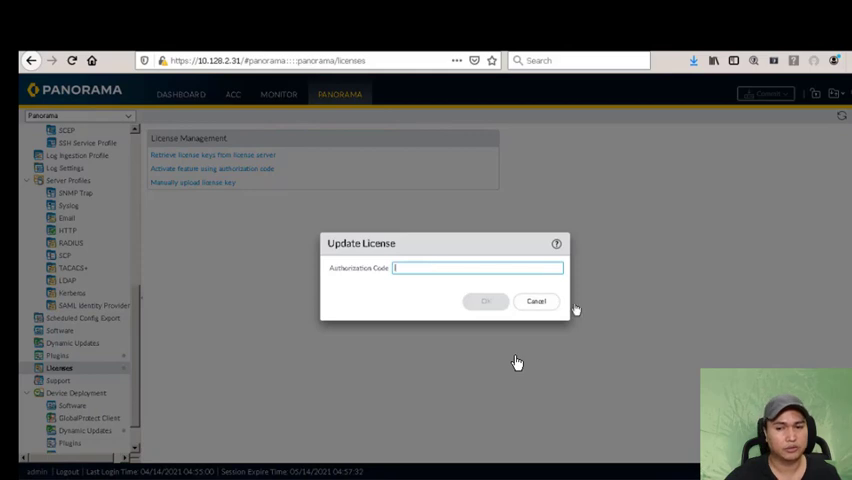
left_click(536, 301)
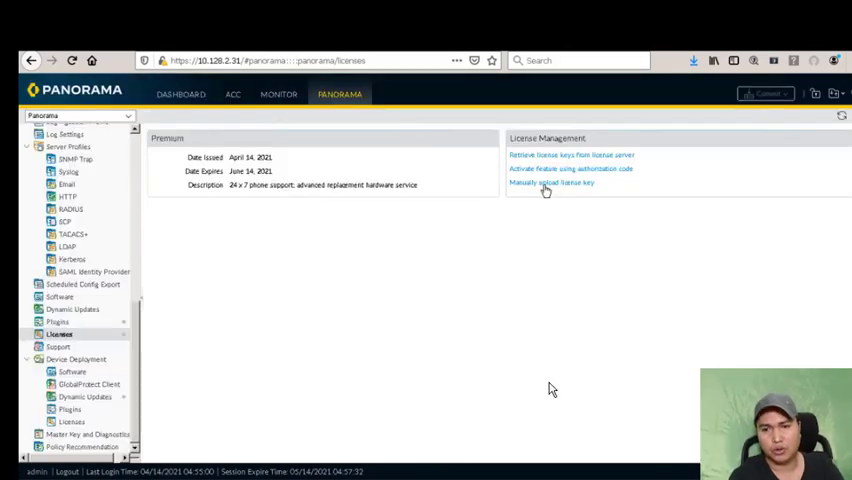
left_click(549, 183)
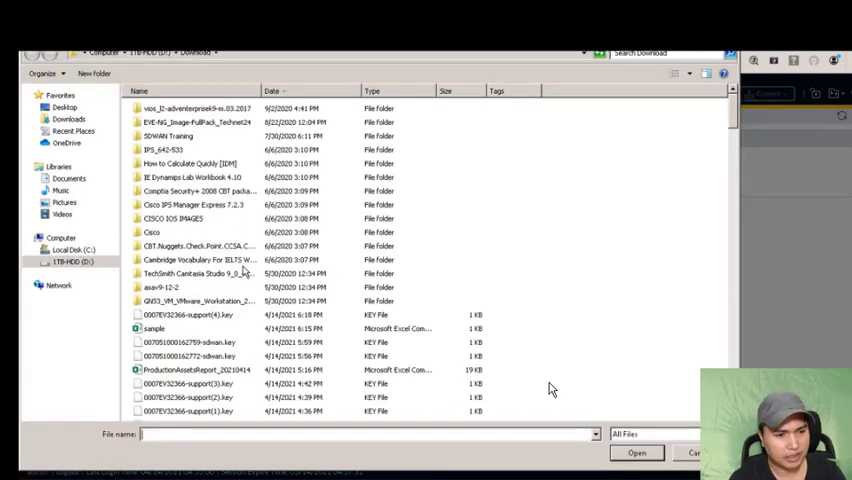
Step: Upload and install the license key file 0007EV32366-support.key
left_click(275, 91)
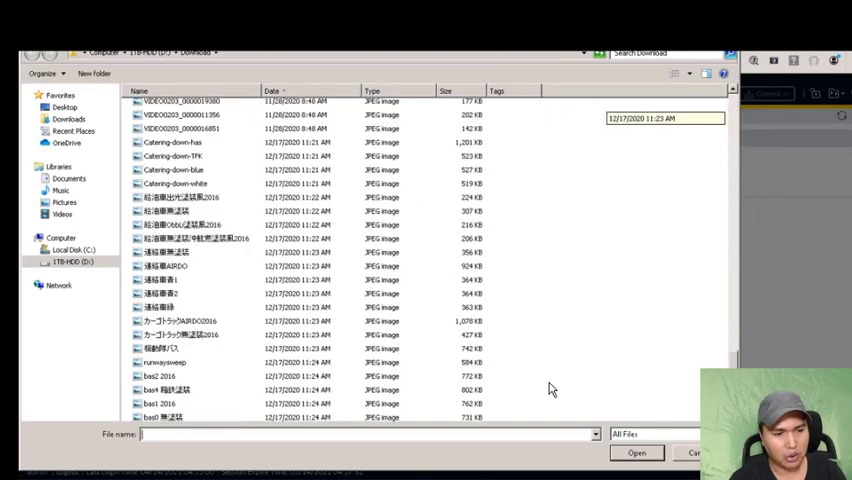
scroll("down", 3)
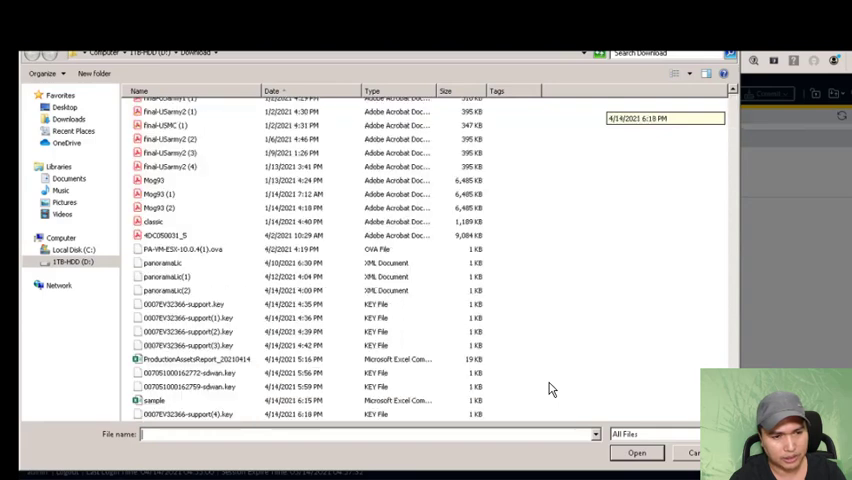
left_click(185, 304)
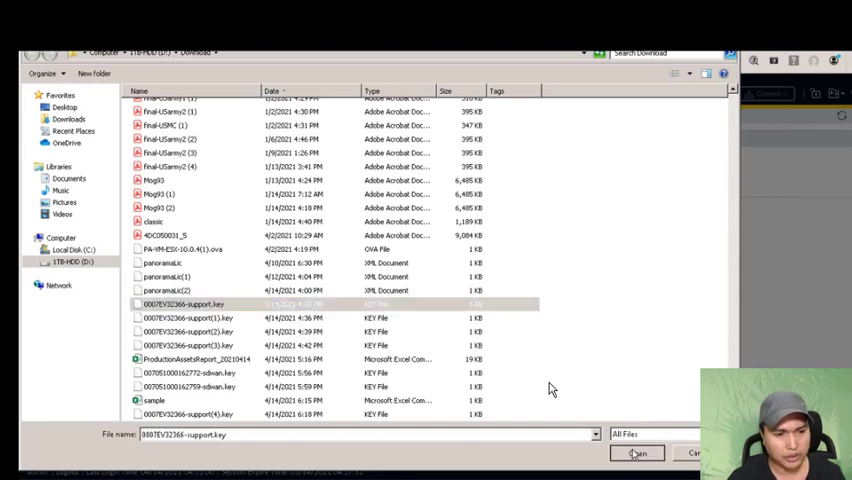
left_click(636, 453)
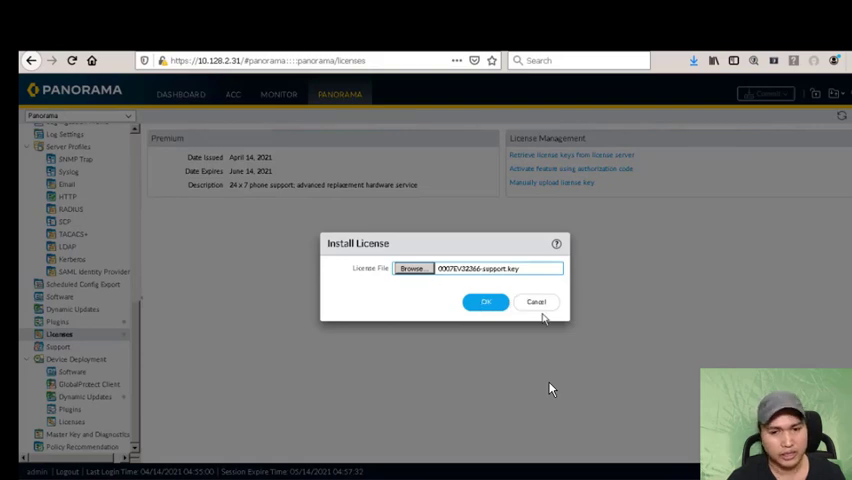
left_click(536, 302)
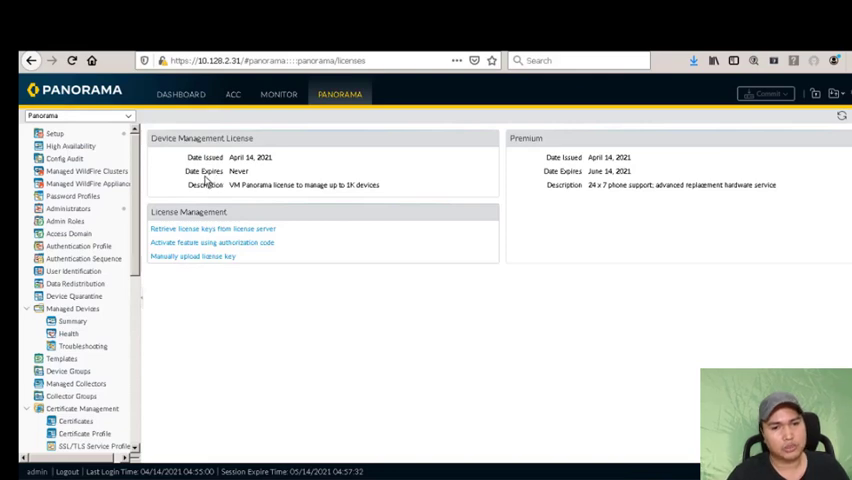
mouse_move(256, 195)
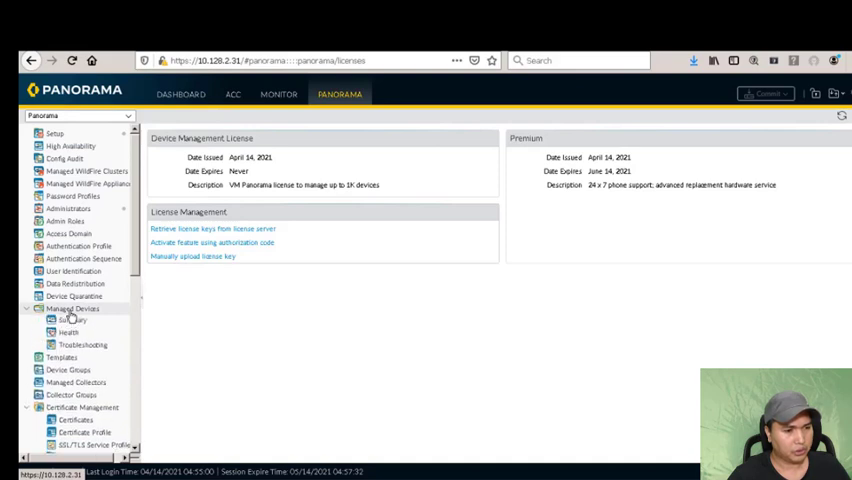
Step: Open Managed Devices > Summary from the left pane
left_click(70, 321)
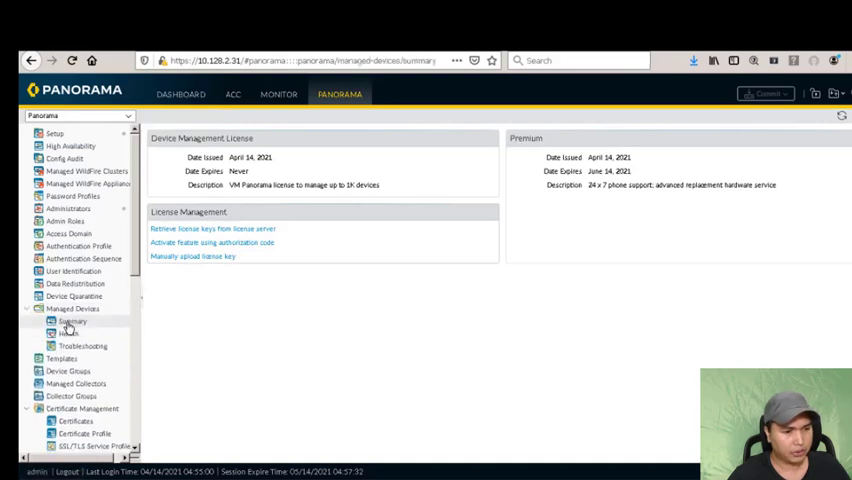
left_click(71, 321)
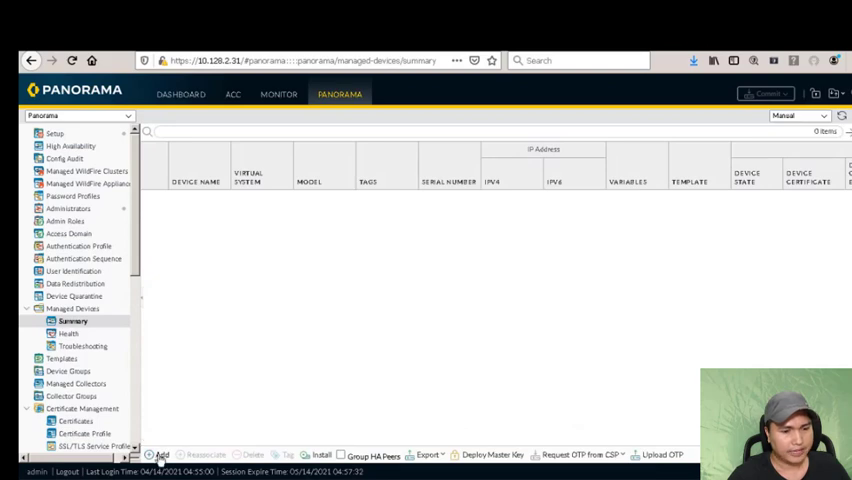
left_click(161, 455)
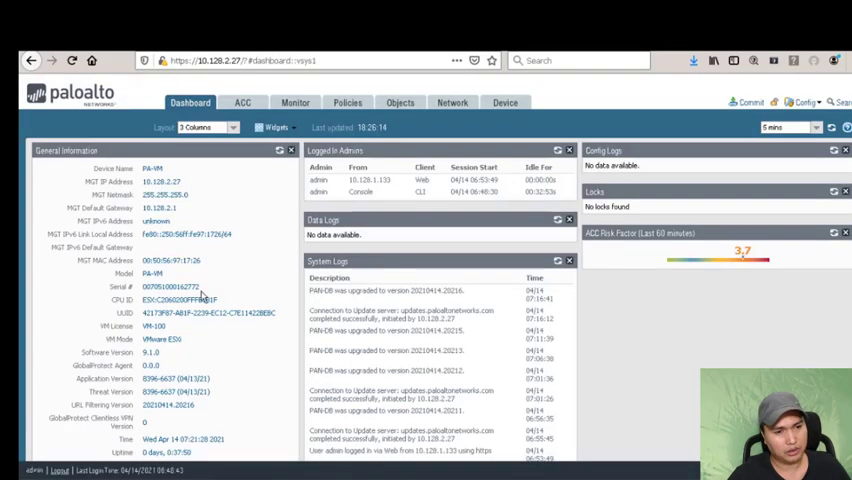
double_click(170, 287)
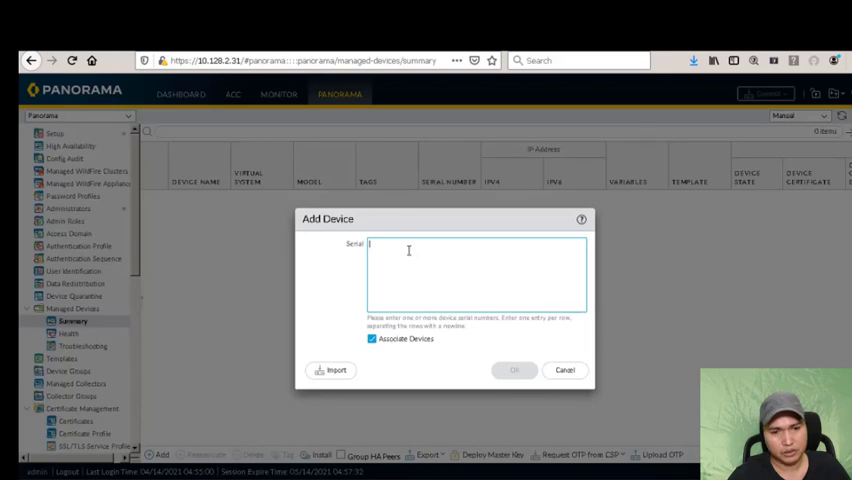
type("007051000162772")
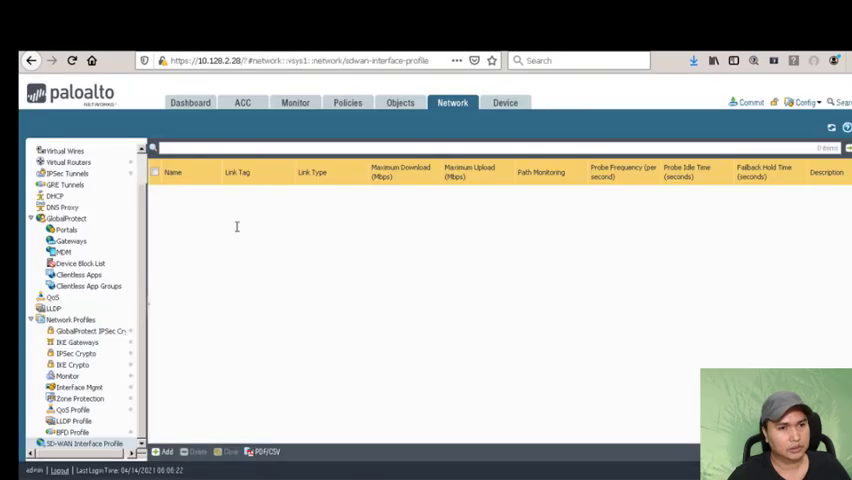
left_click(189, 102)
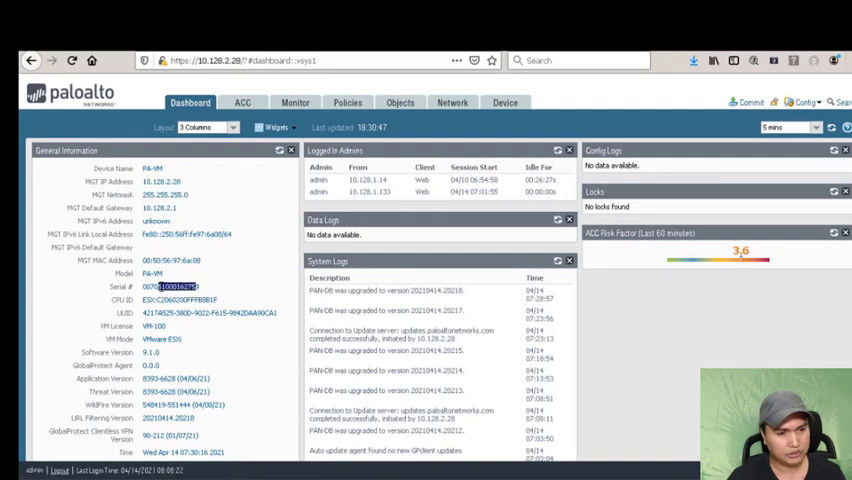
double_click(170, 287)
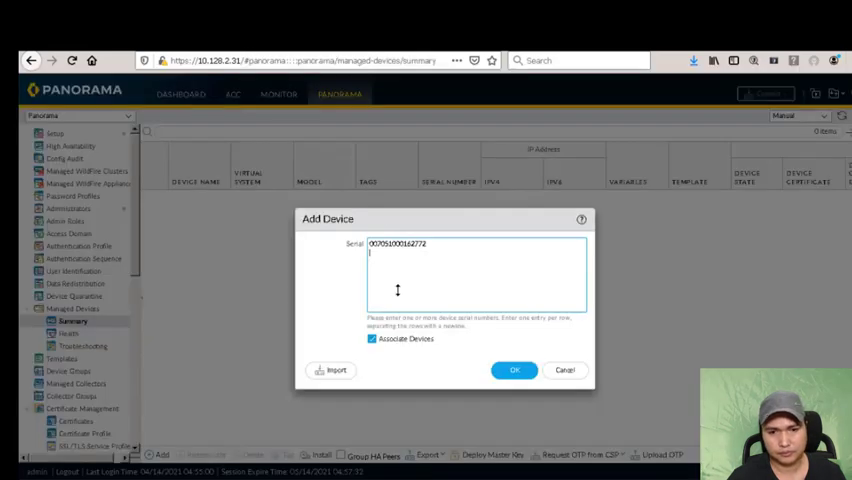
type("007051000162759")
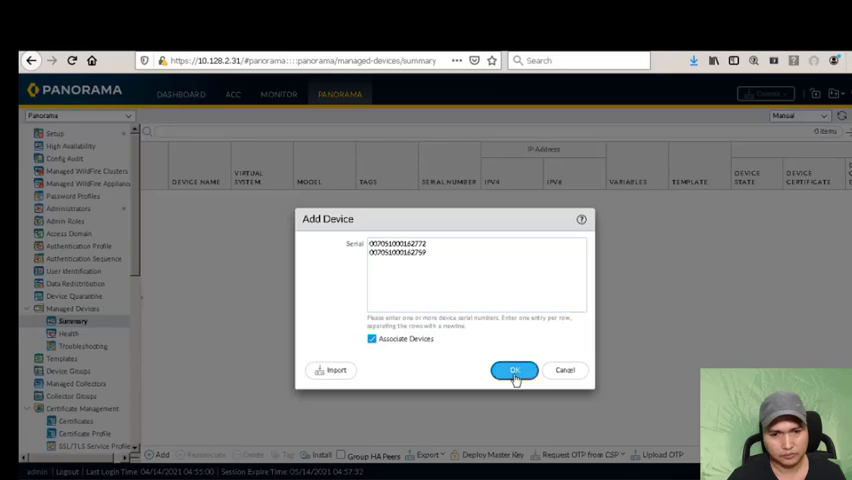
left_click(515, 370)
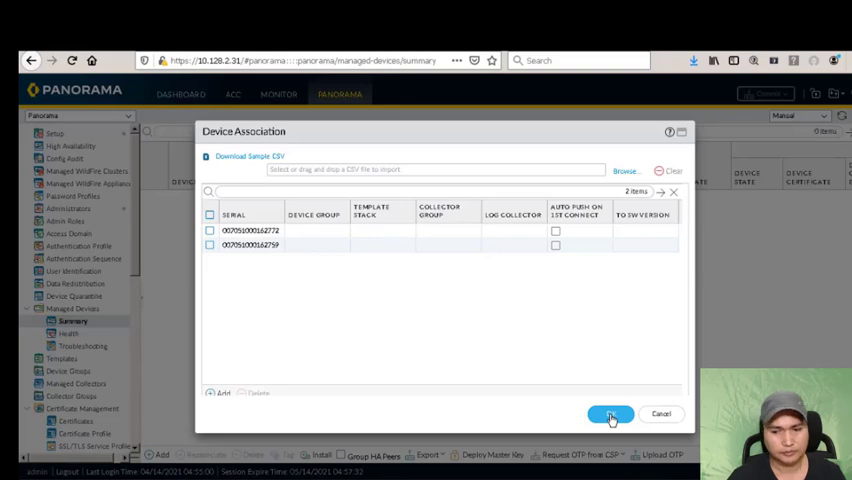
left_click(210, 231)
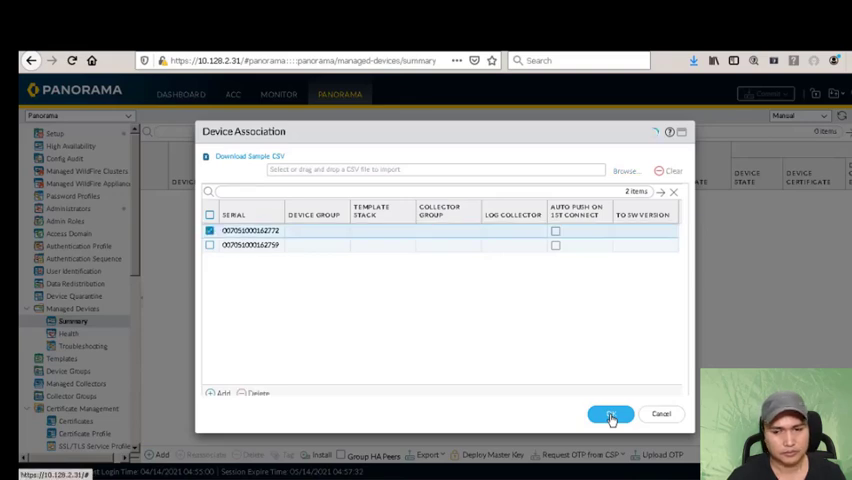
left_click(610, 414)
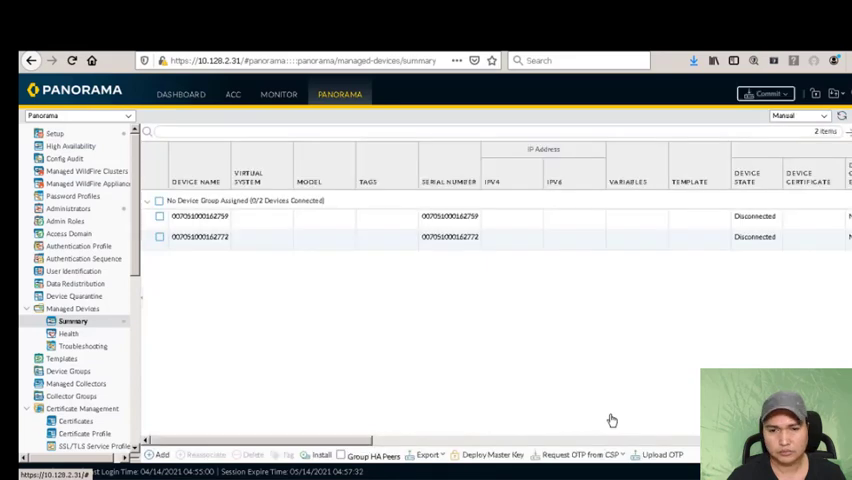
left_click(159, 236)
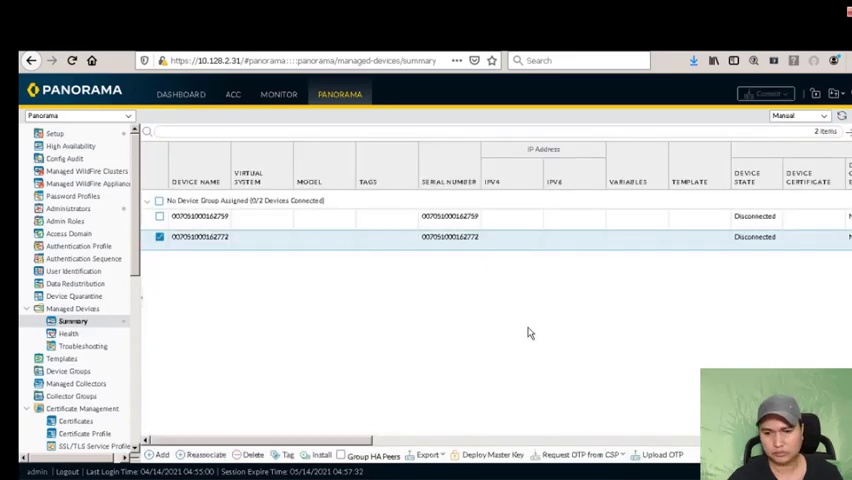
left_click(159, 216)
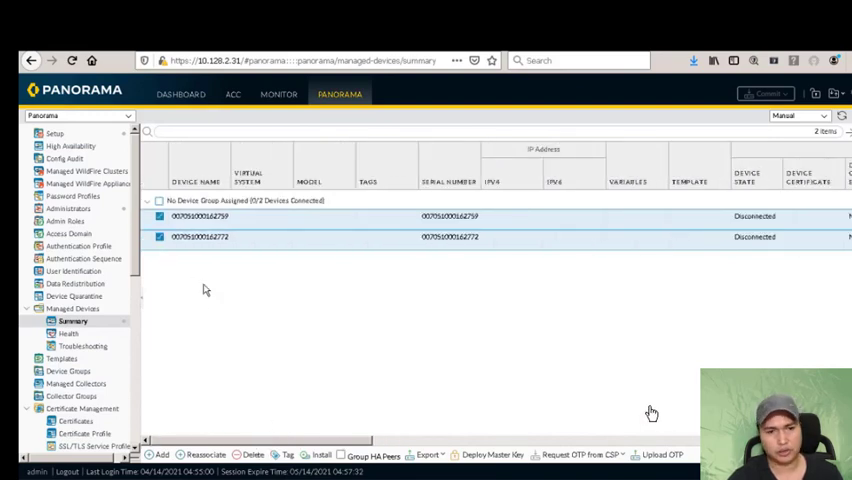
left_click(159, 237)
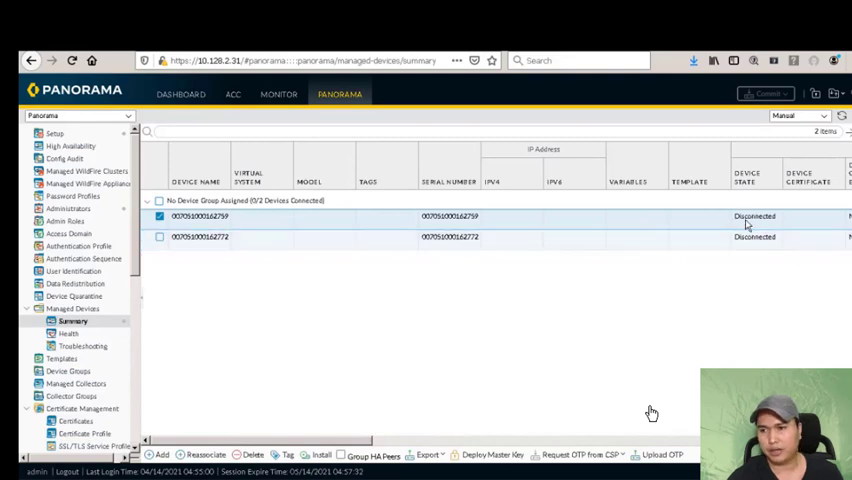
left_click(159, 237)
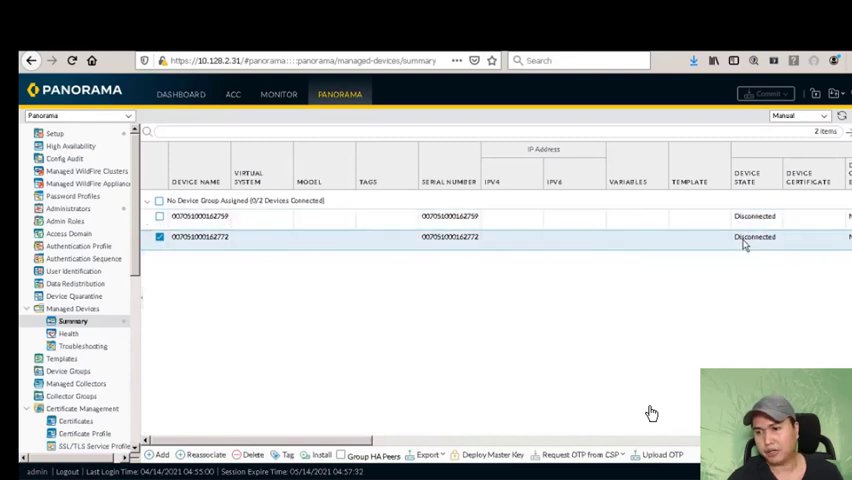
left_click(159, 237)
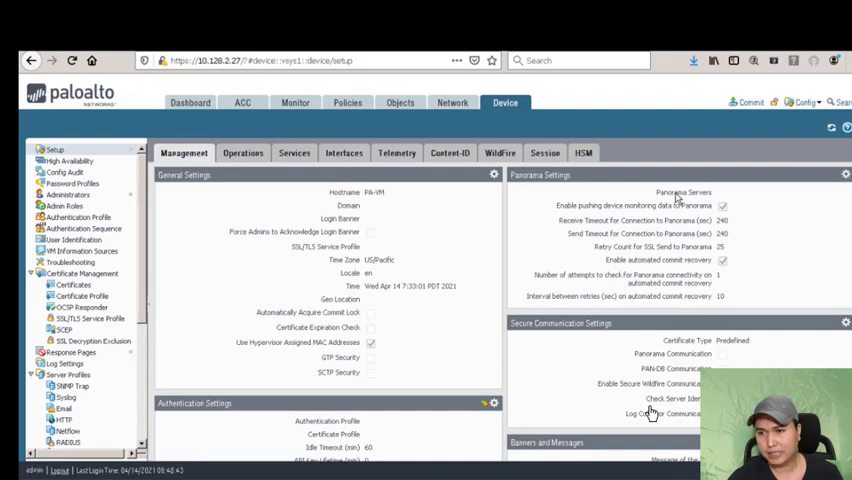
Step: Set the firewall's Panorama server to 10.128.2.31 and commit the change
left_click(845, 174)
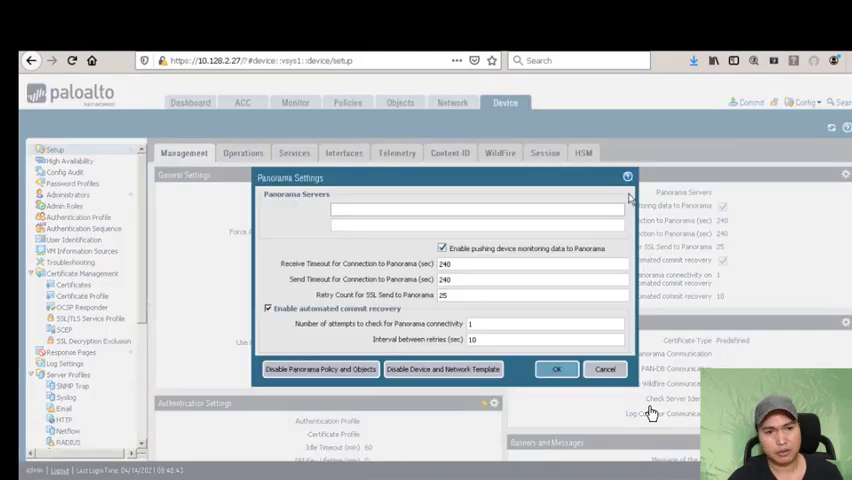
type("10.128.2.31")
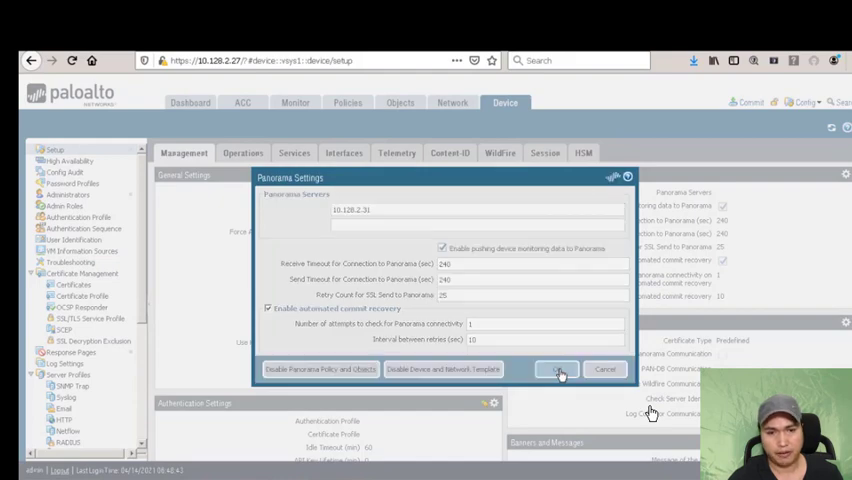
left_click(557, 369)
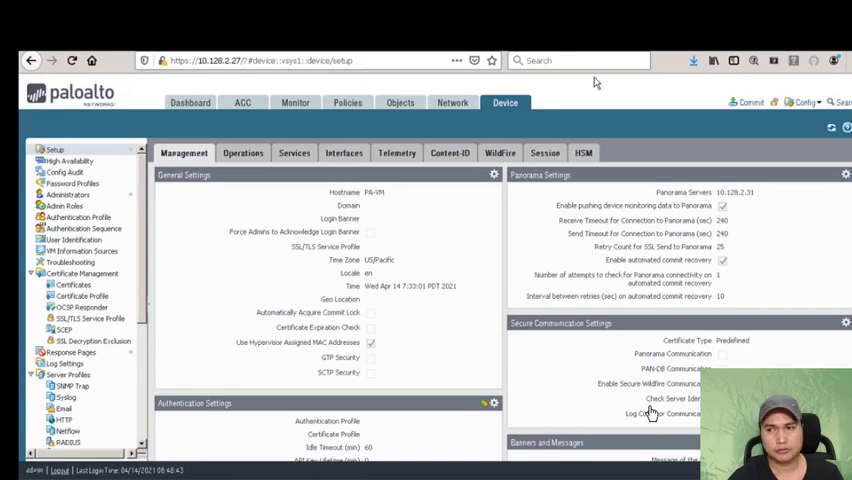
left_click(749, 101)
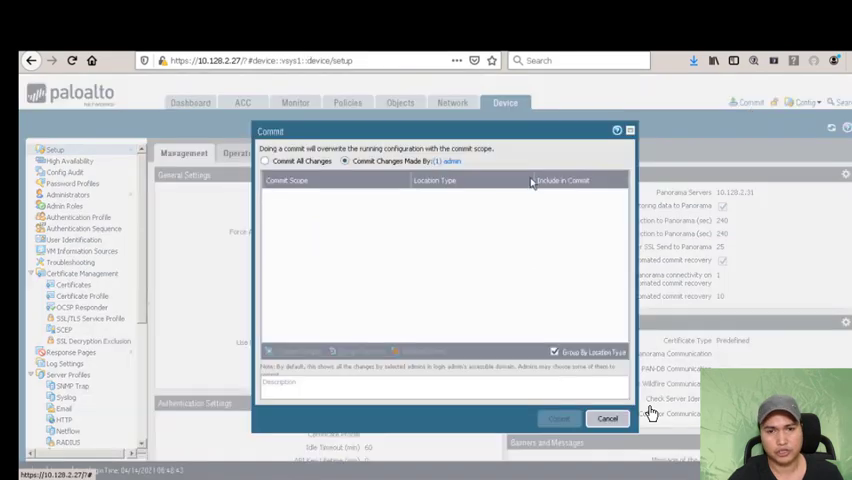
left_click(557, 418)
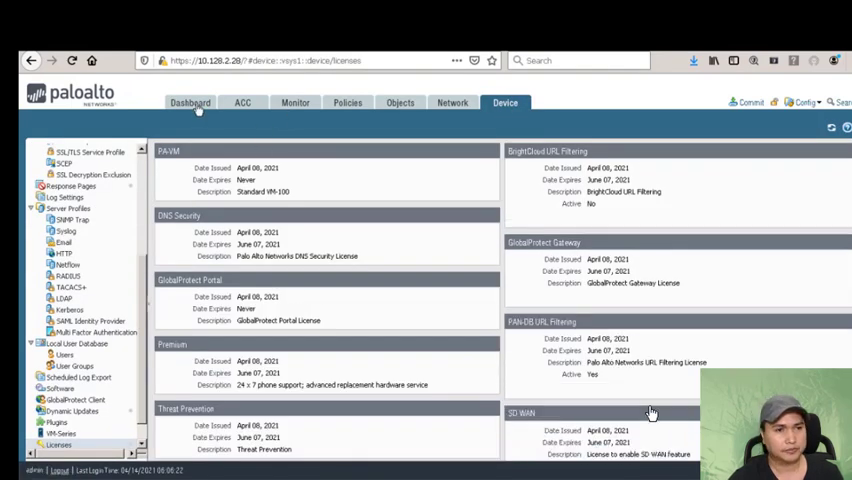
mouse_move(197, 110)
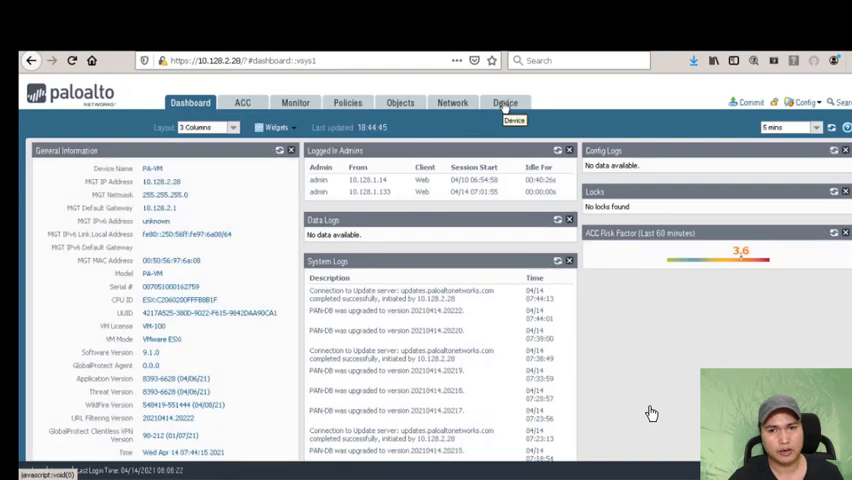
Step: Enter 10.128.2.31 as the Panorama server in firewall 10.128.2.28's Management settings
left_click(505, 102)
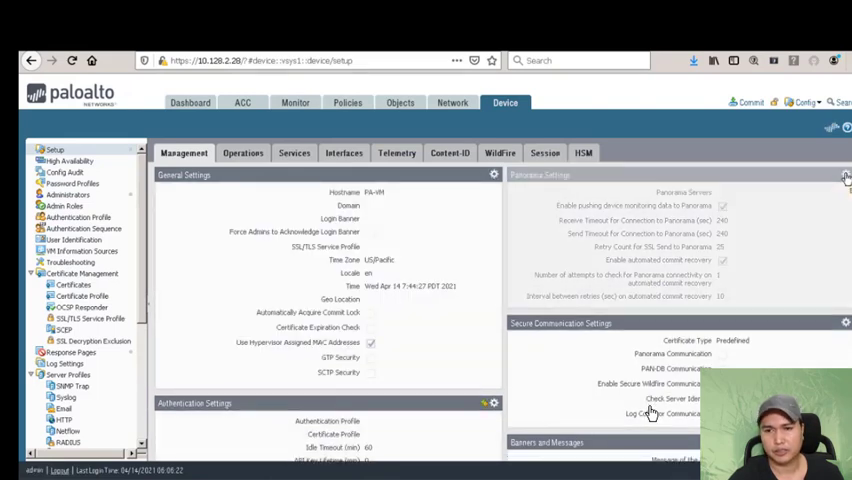
left_click(846, 176)
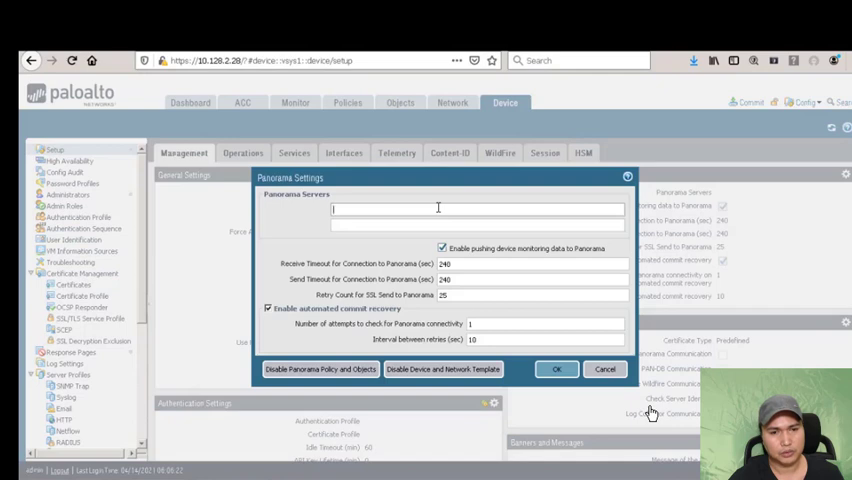
type("10.128.2.31")
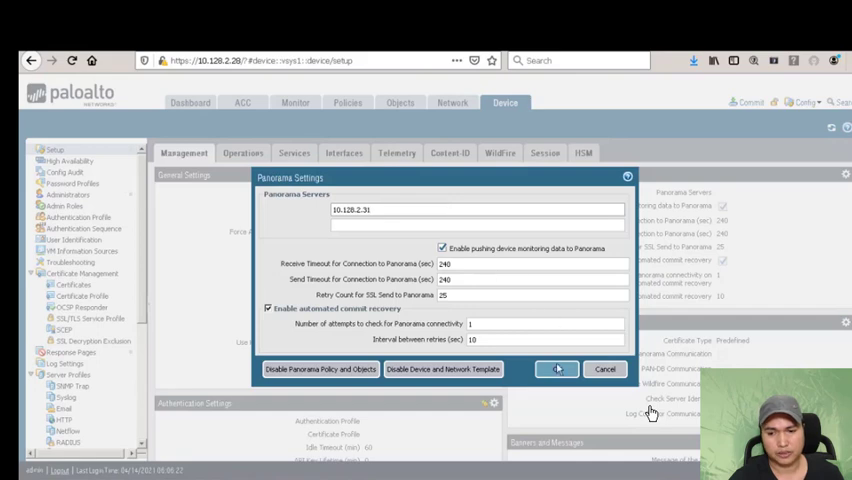
left_click(556, 369)
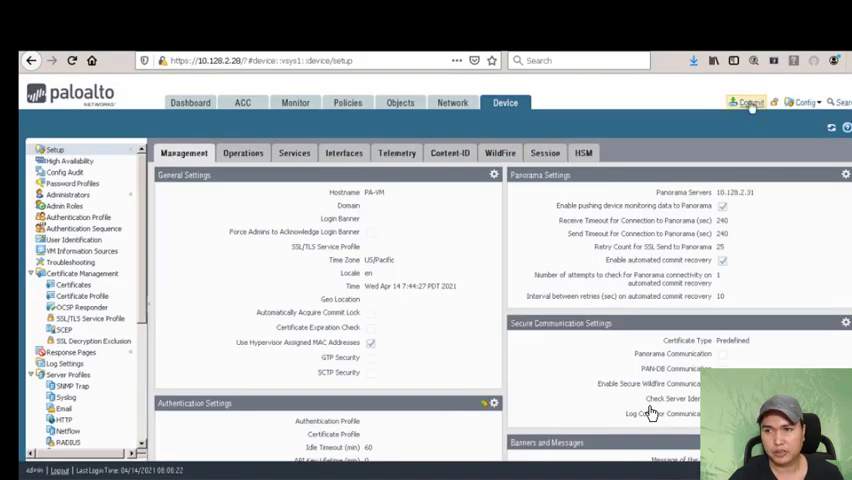
Step: Commit the firewall's pending Panorama server change and close the completed commit status
left_click(749, 102)
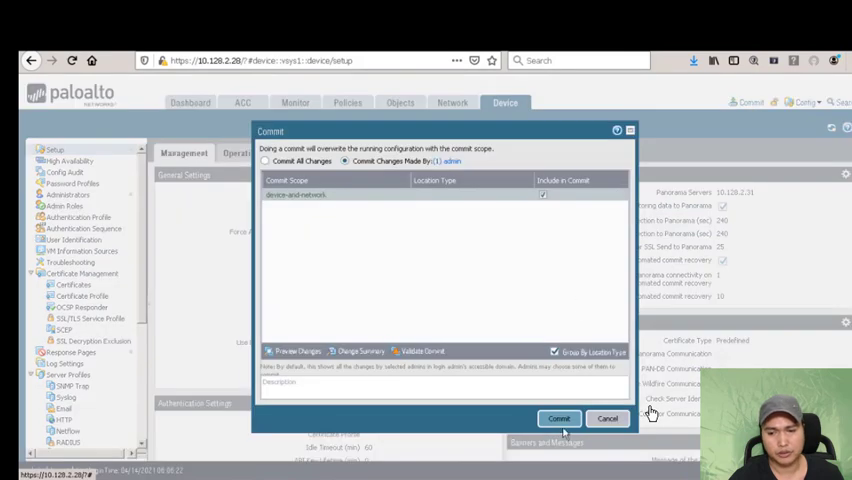
left_click(558, 418)
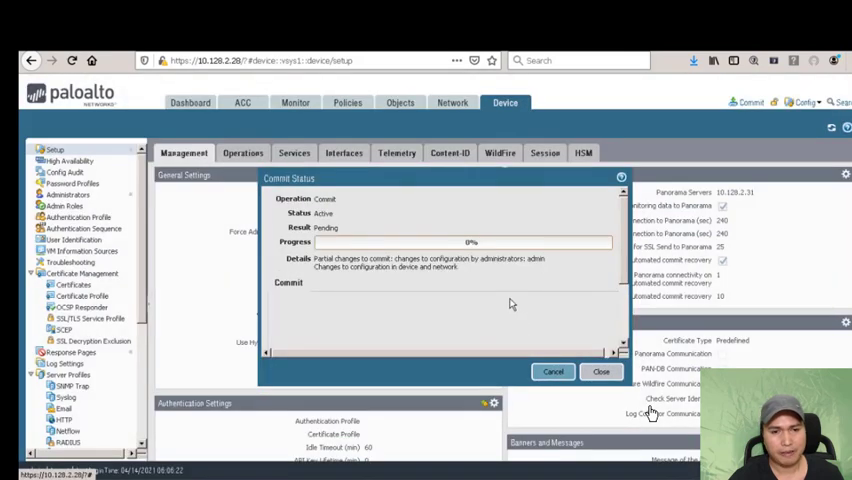
mouse_move(404, 212)
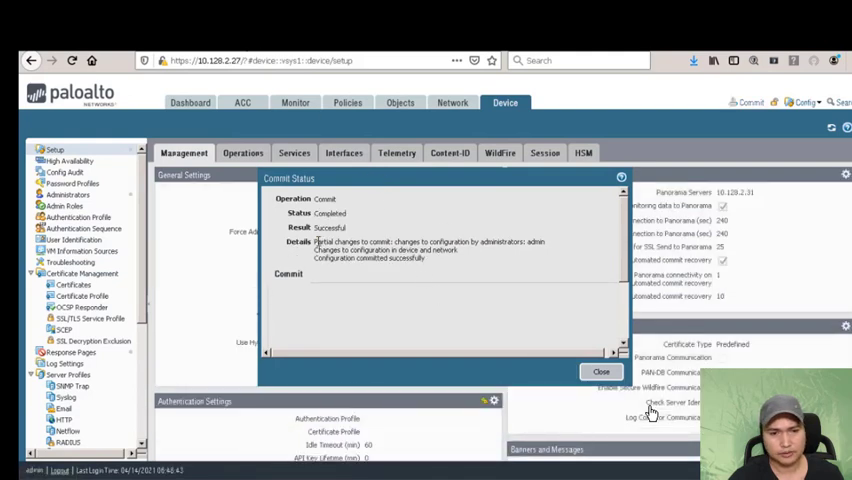
left_click(601, 371)
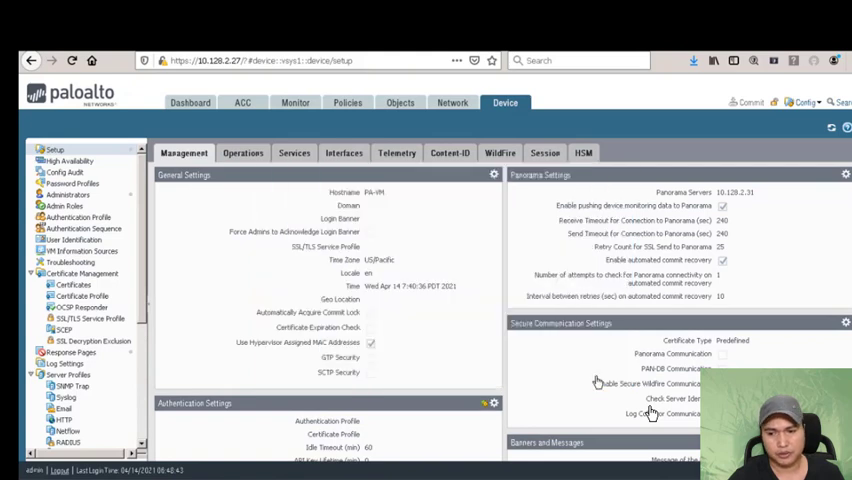
left_click(751, 102)
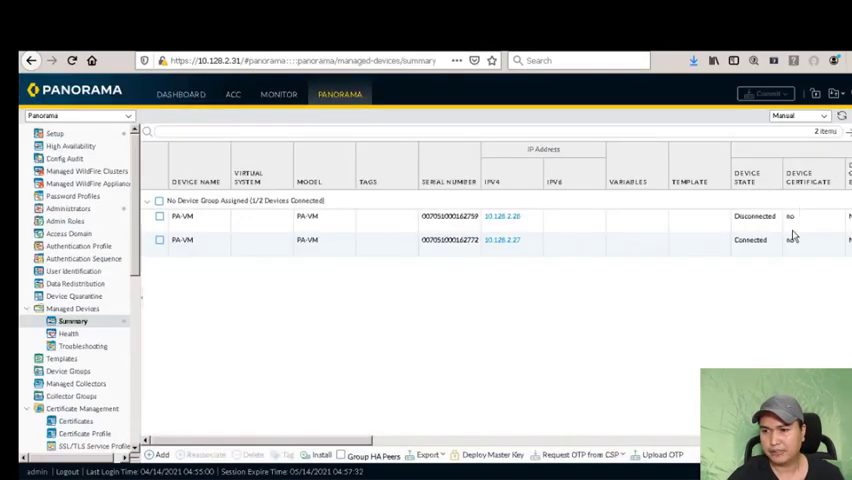
Step: Select the connected 10.128.2.27 row and refresh the Managed Devices summary
left_click(159, 240)
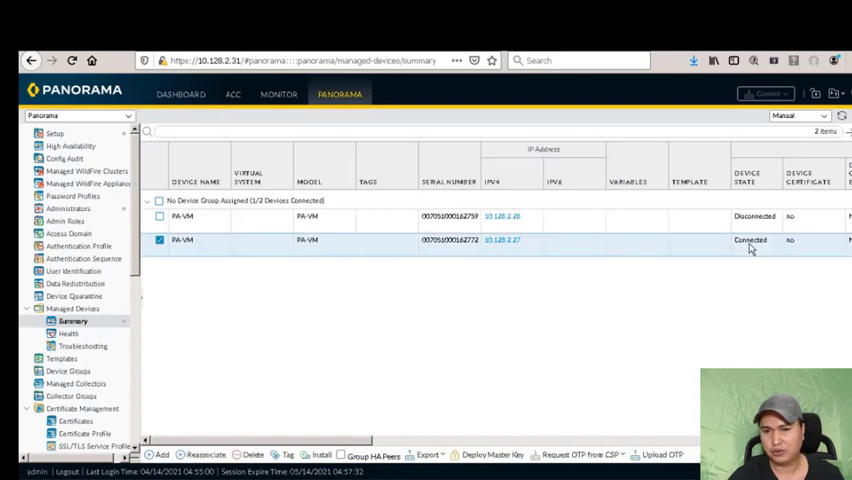
mouse_move(738, 231)
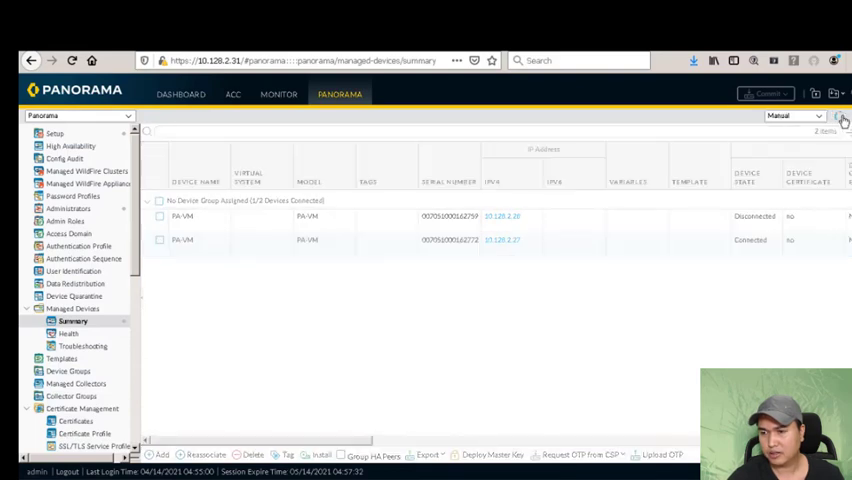
left_click(159, 216)
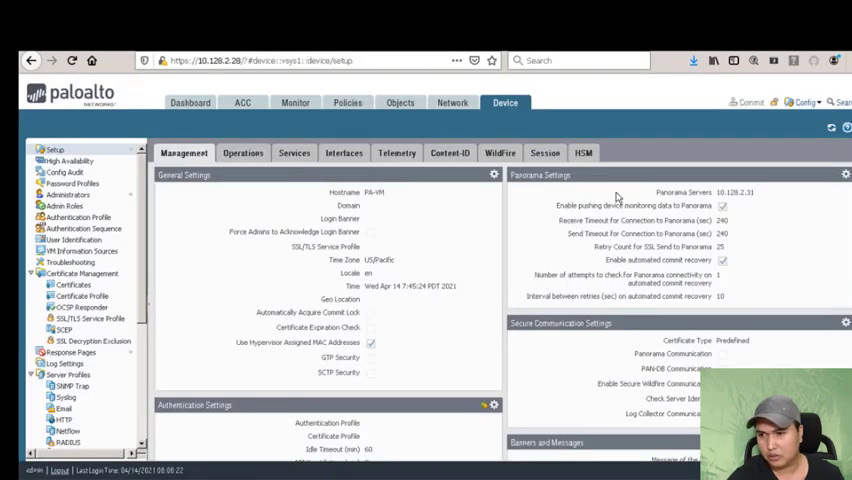
mouse_move(474, 205)
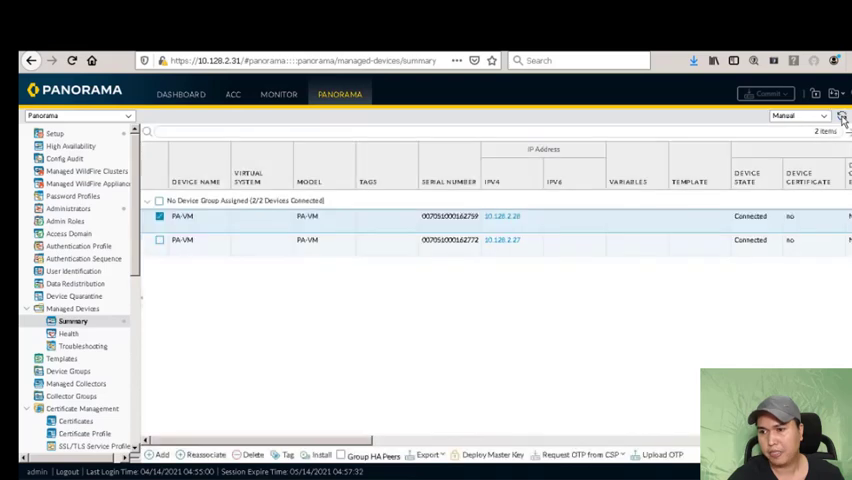
Step: Refresh Managed Devices to confirm both firewalls Connected, then go to the Dashboard
left_click(159, 216)
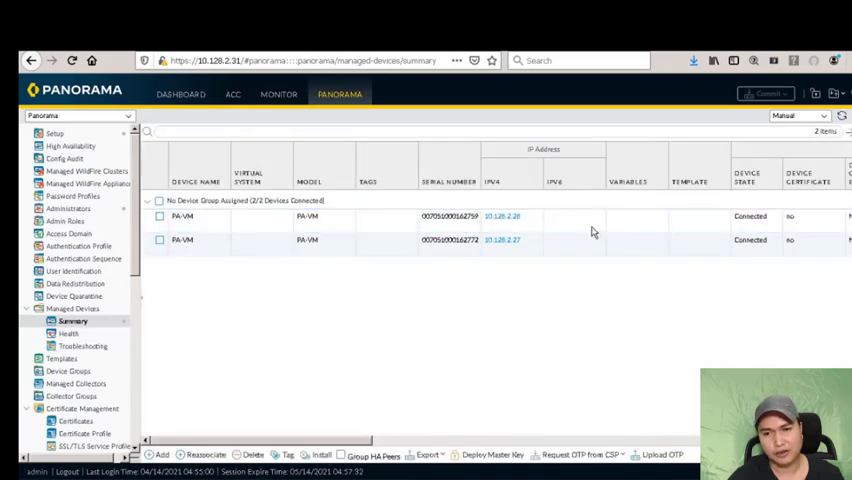
mouse_move(387, 244)
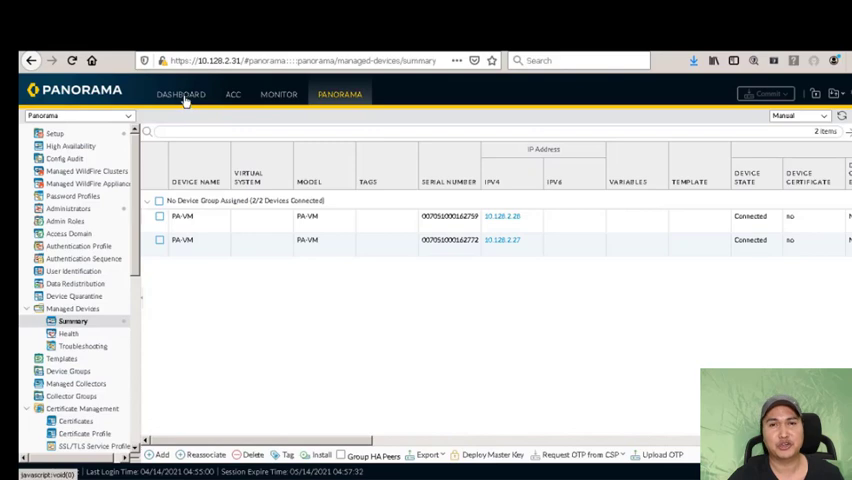
left_click(181, 94)
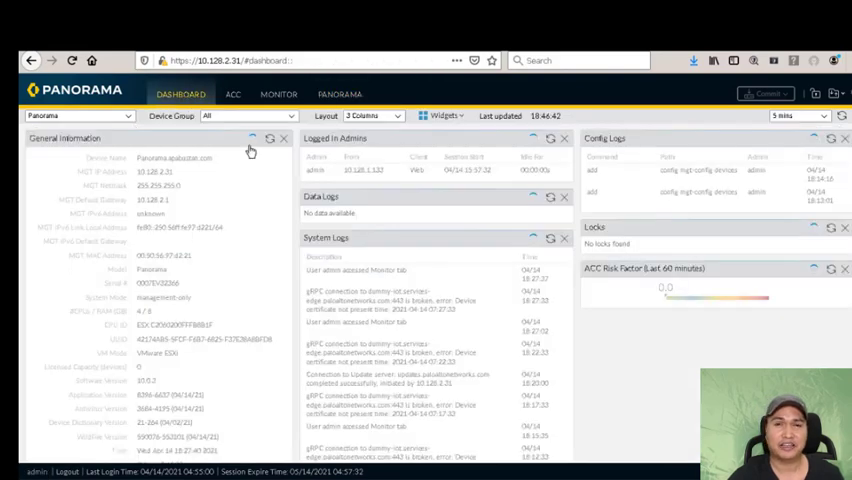